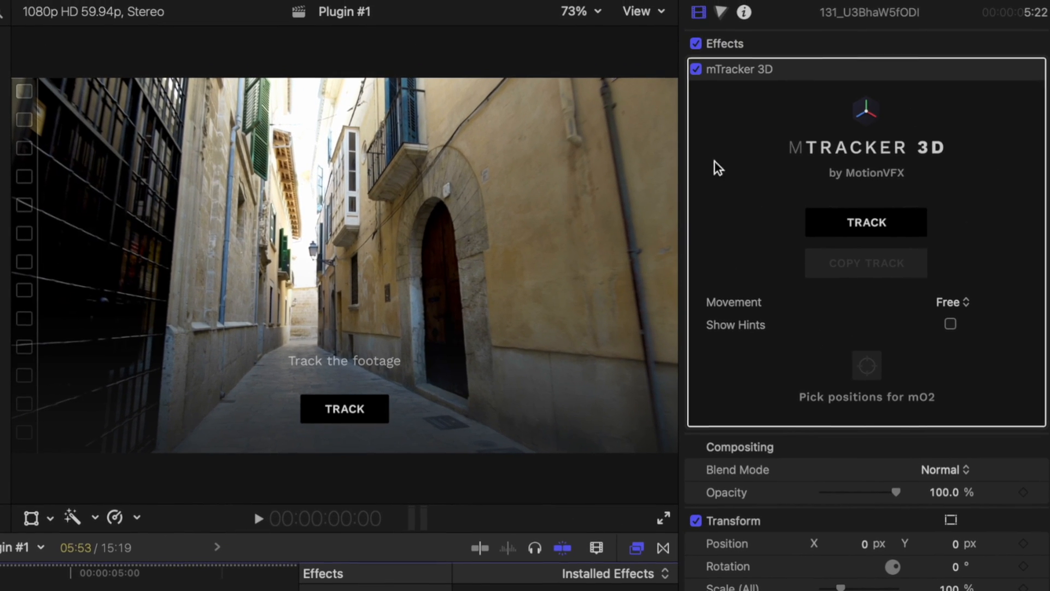
pyautogui.moveTo(867, 222)
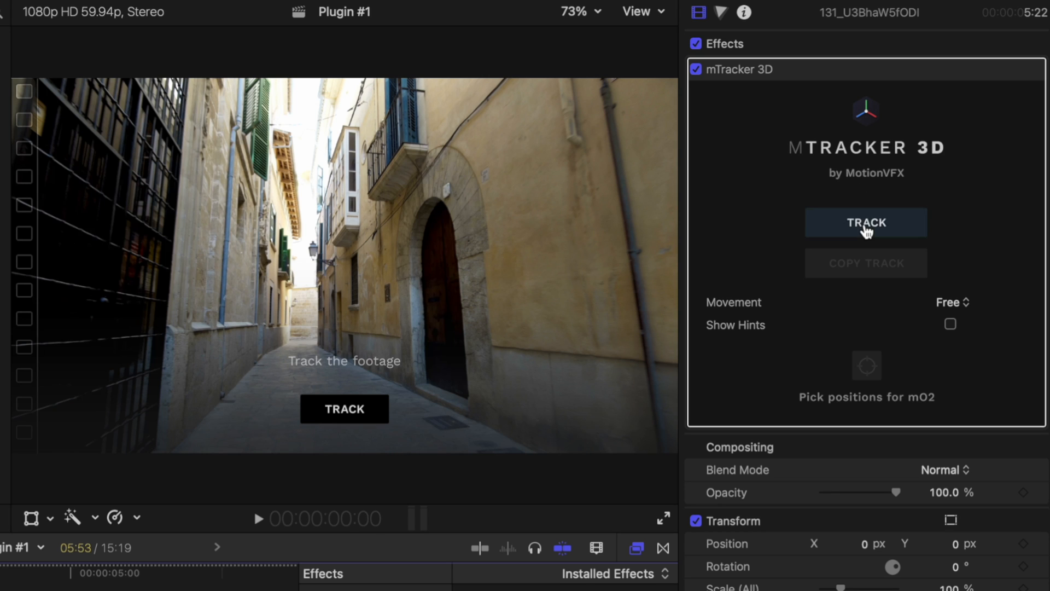
# Start mTracker 3D tracking on the alley footage
pyautogui.click(343, 408)
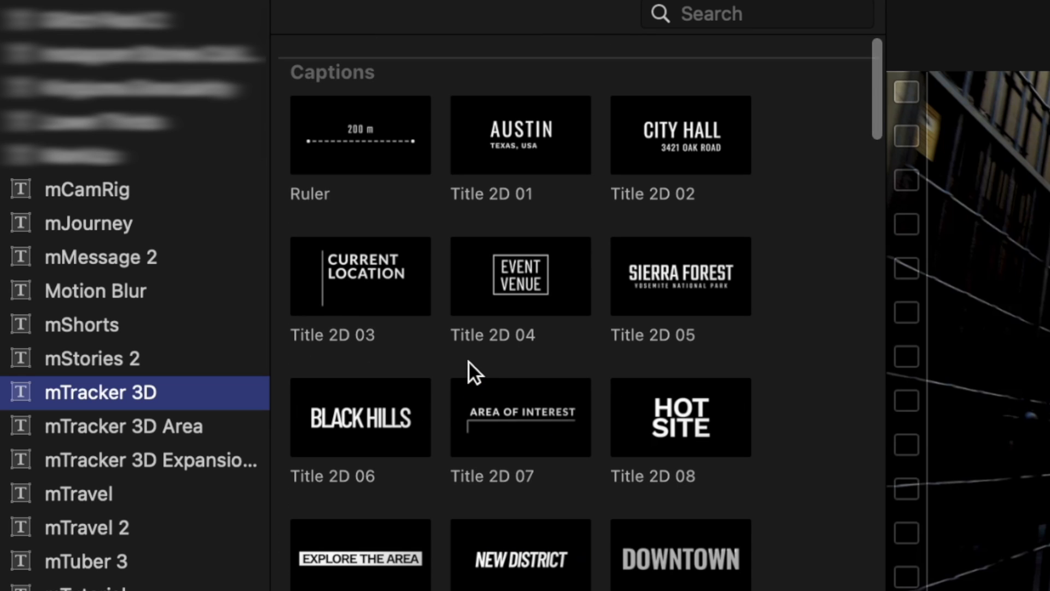
# Add the mTracker 3D Fog title above the alley clip from the Titles browser
pyautogui.scroll(-3)
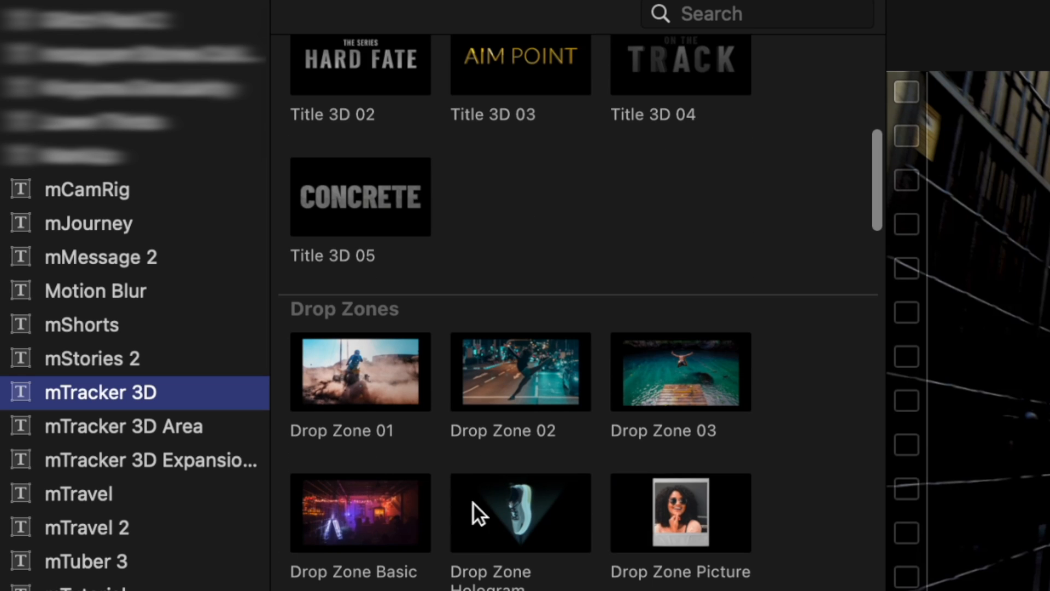
pyautogui.scroll(-3)
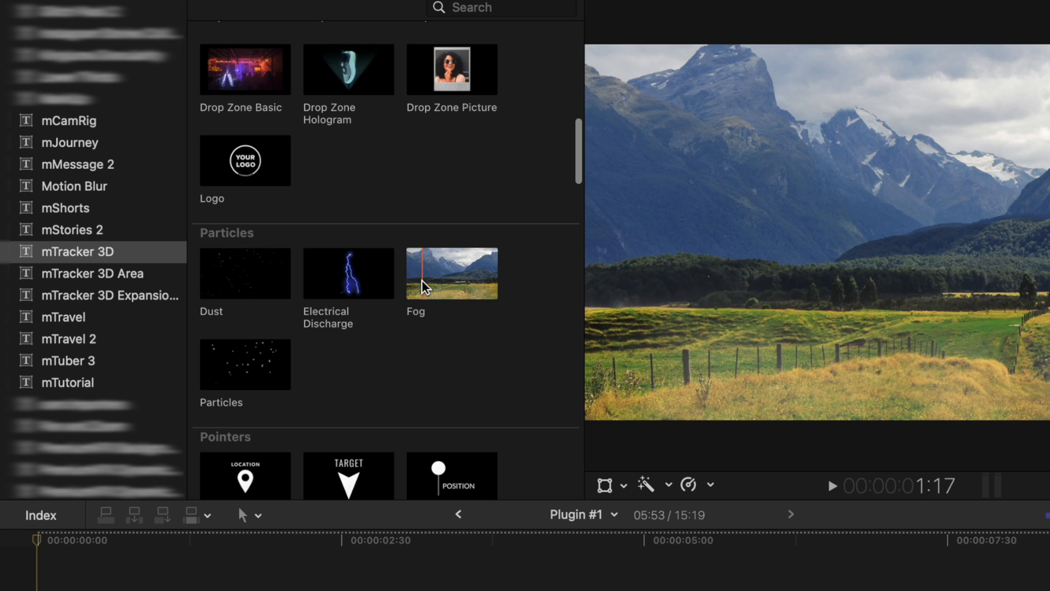
pyautogui.click(452, 273)
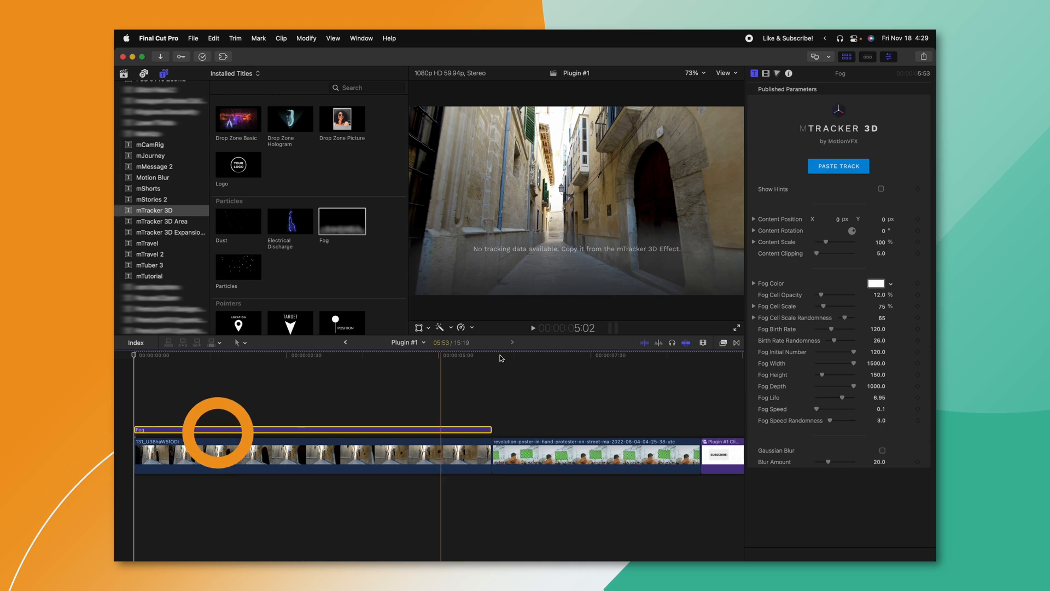
# Paste the saved alley tracking data onto the Fog title and select the Fog clip
pyautogui.click(838, 167)
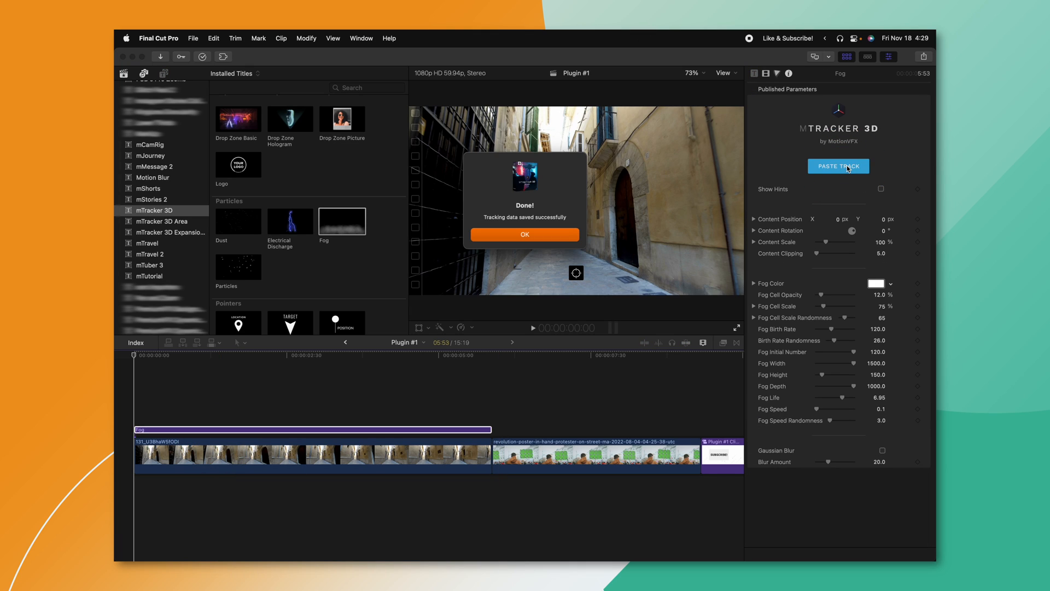
pyautogui.click(524, 234)
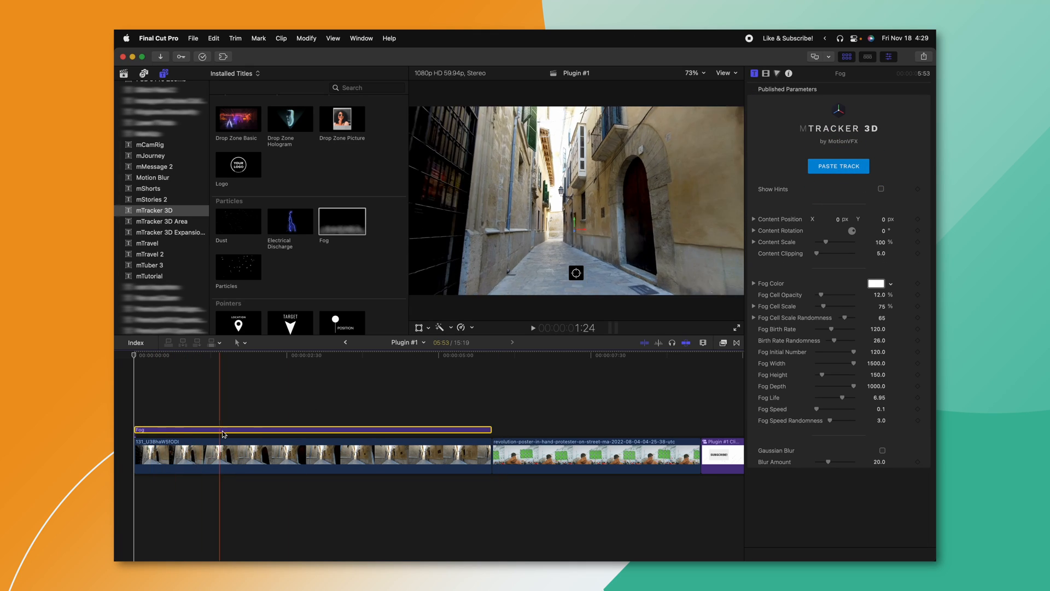
pyautogui.click(230, 441)
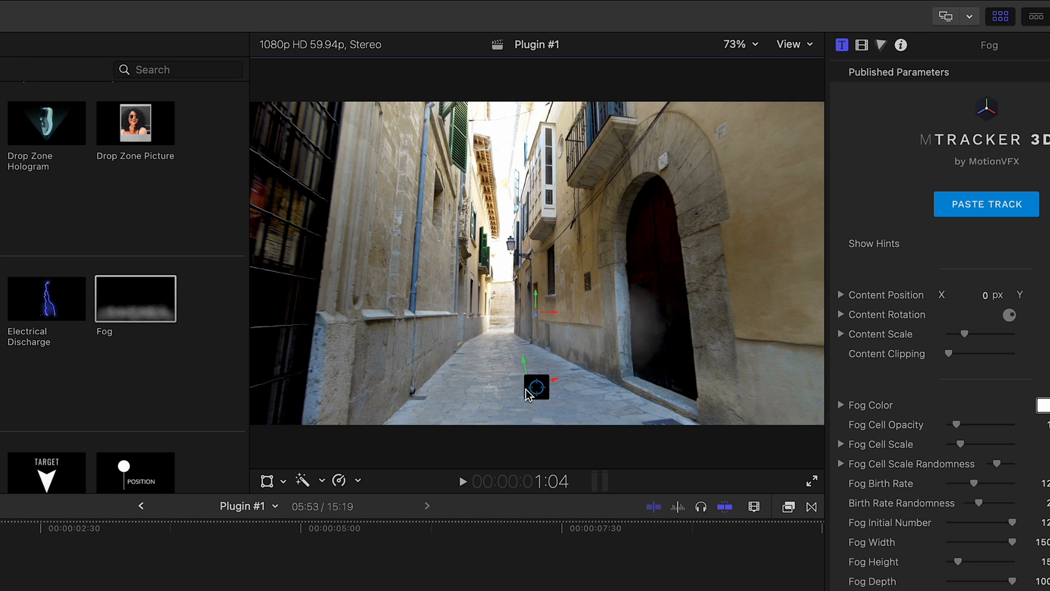
# Place the fog's tracking target on the street by the doorway and hide Show Hints
pyautogui.moveTo(536, 387); pyautogui.dragTo(476, 372)
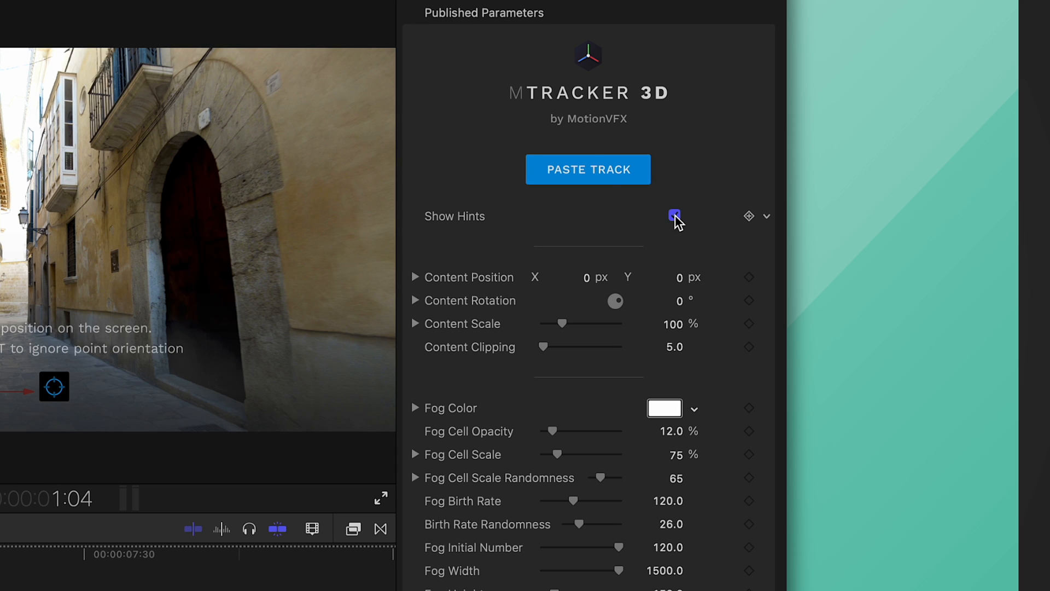
pyautogui.click(675, 215)
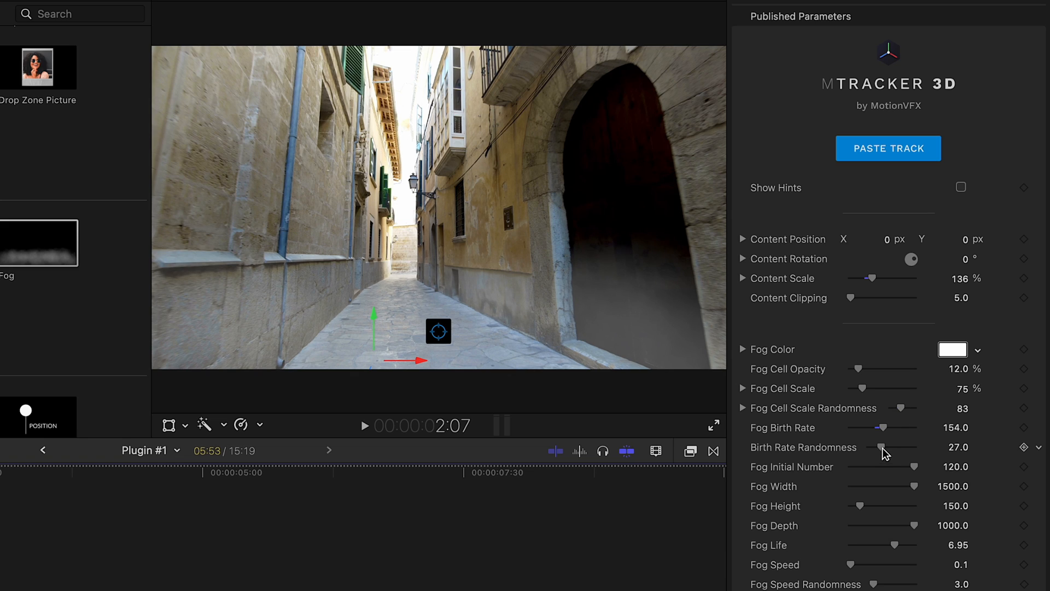
# Raise the fog's birth-rate randomness, height and speed, then preview playback
pyautogui.moveTo(884, 447); pyautogui.dragTo(900, 447)
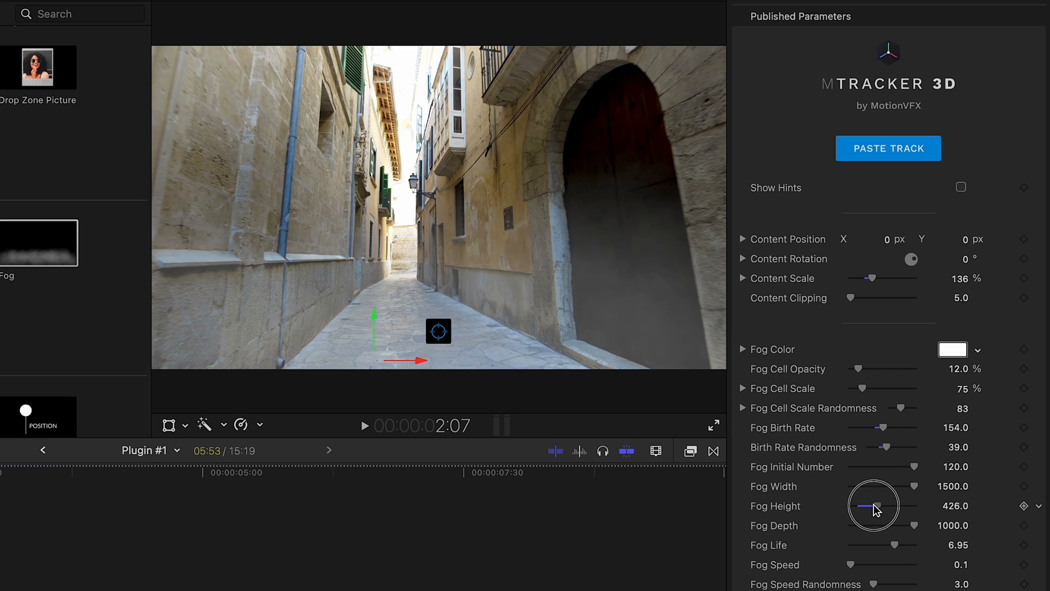
pyautogui.moveTo(873, 505); pyautogui.dragTo(885, 505)
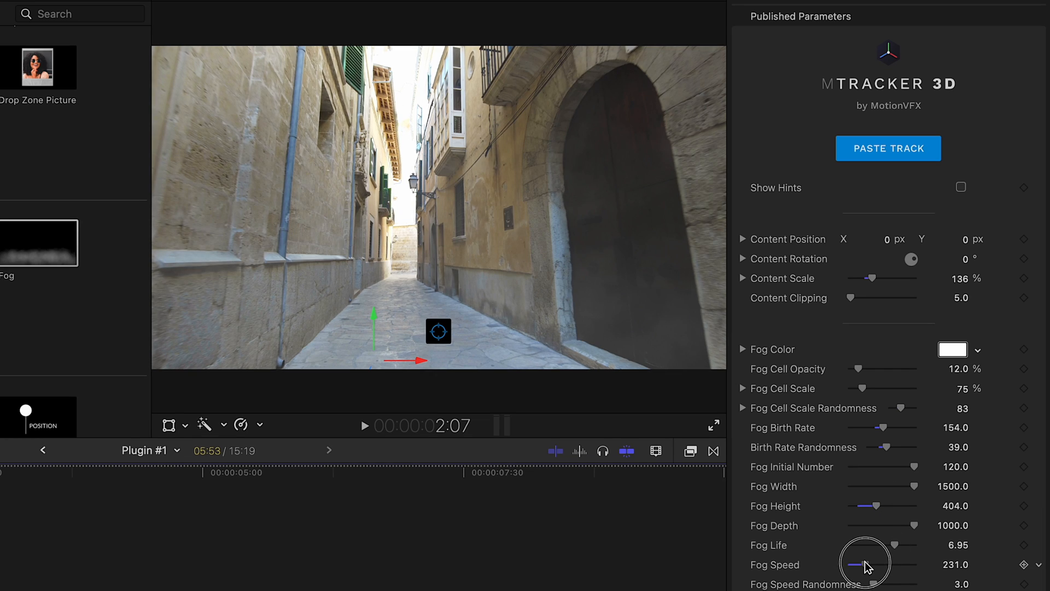
pyautogui.moveTo(863, 565); pyautogui.dragTo(854, 564)
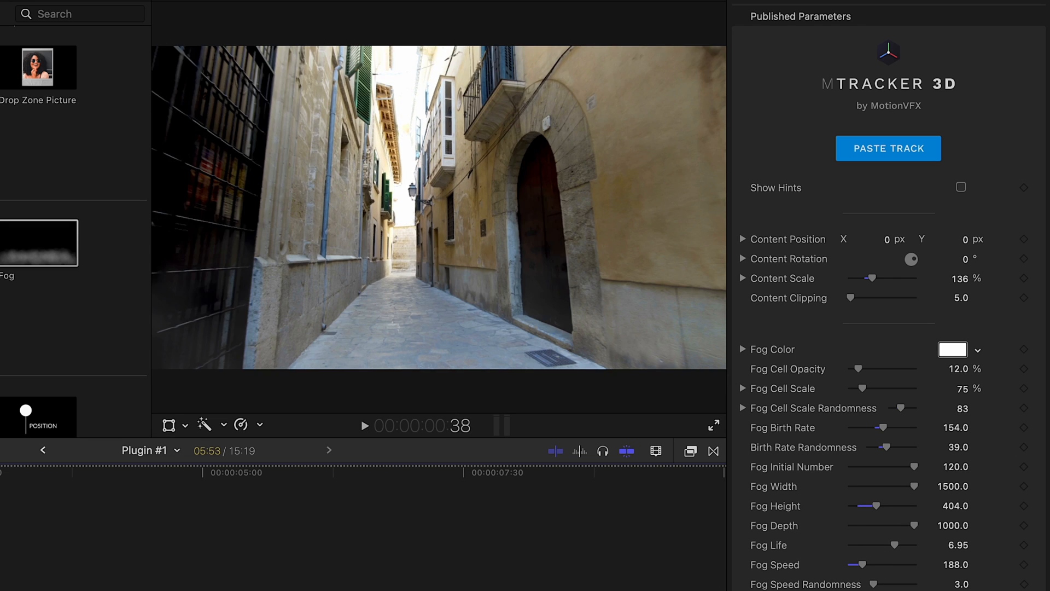
pyautogui.click(366, 426)
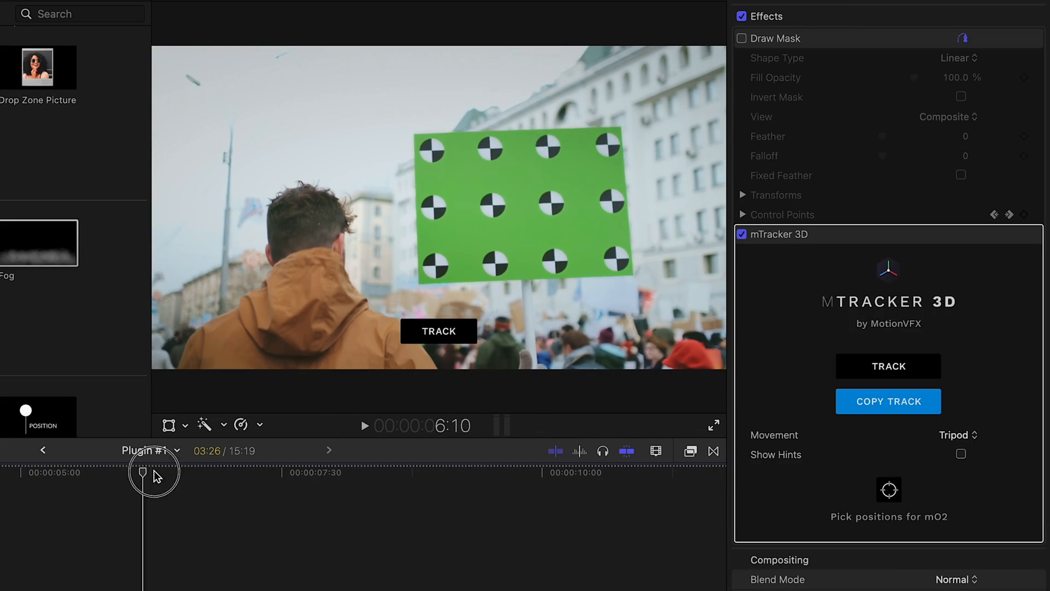
# Enable the Draw Mask isolating the green sign and scrub the protest clip to check it
pyautogui.moveTo(142, 473); pyautogui.dragTo(149, 482)
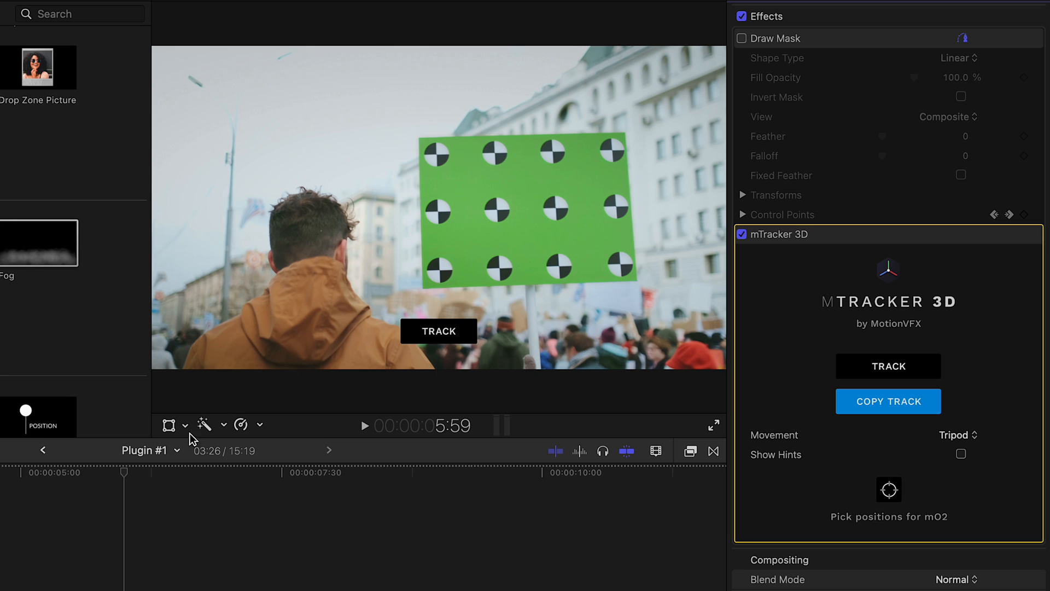
pyautogui.click(740, 38)
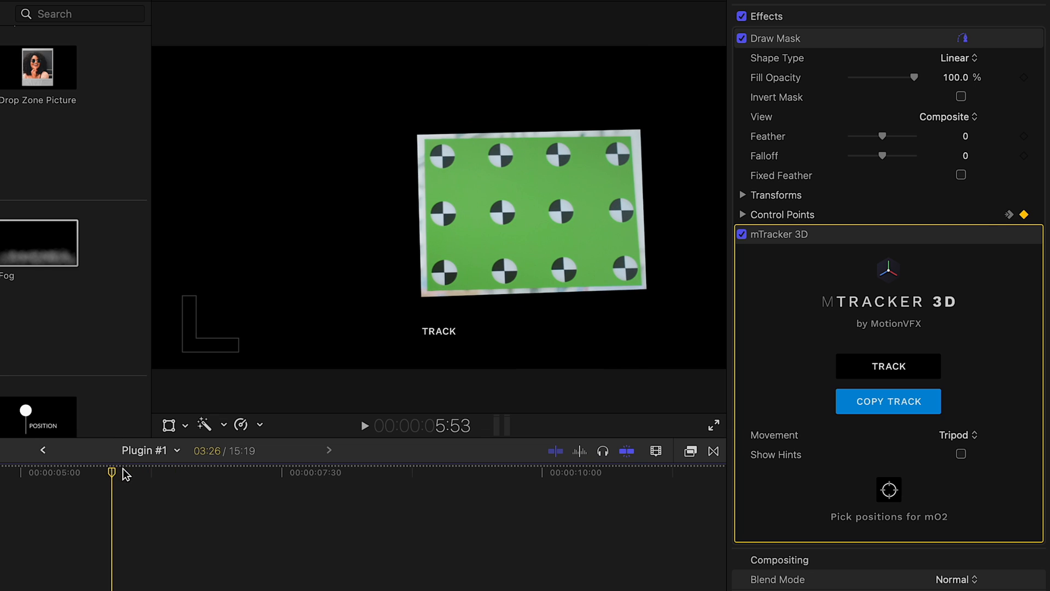
pyautogui.moveTo(112, 472); pyautogui.dragTo(366, 470)
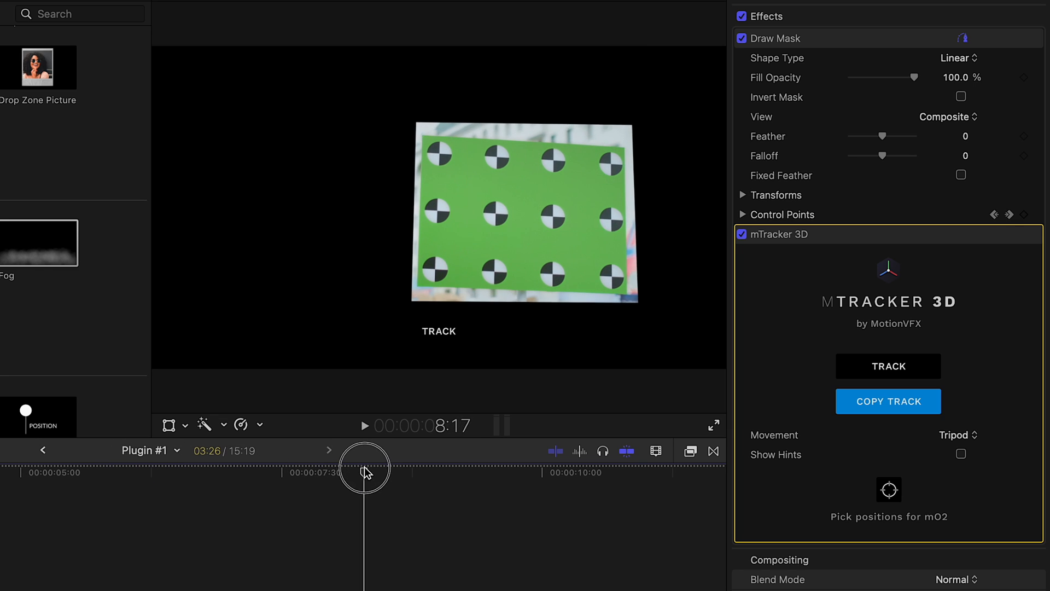
pyautogui.moveTo(365, 472); pyautogui.dragTo(289, 473)
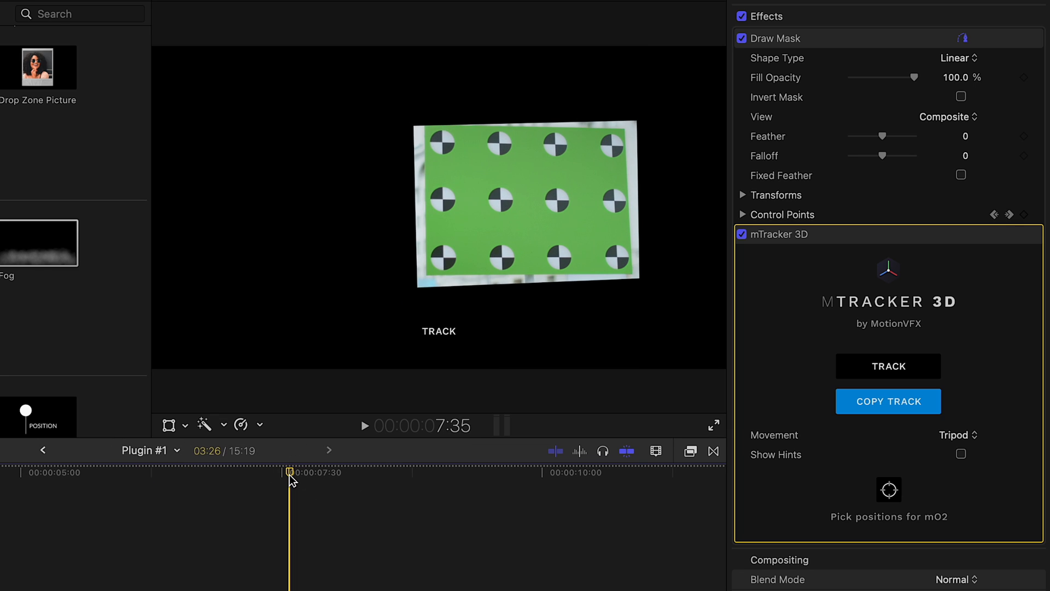
pyautogui.moveTo(823, 240)
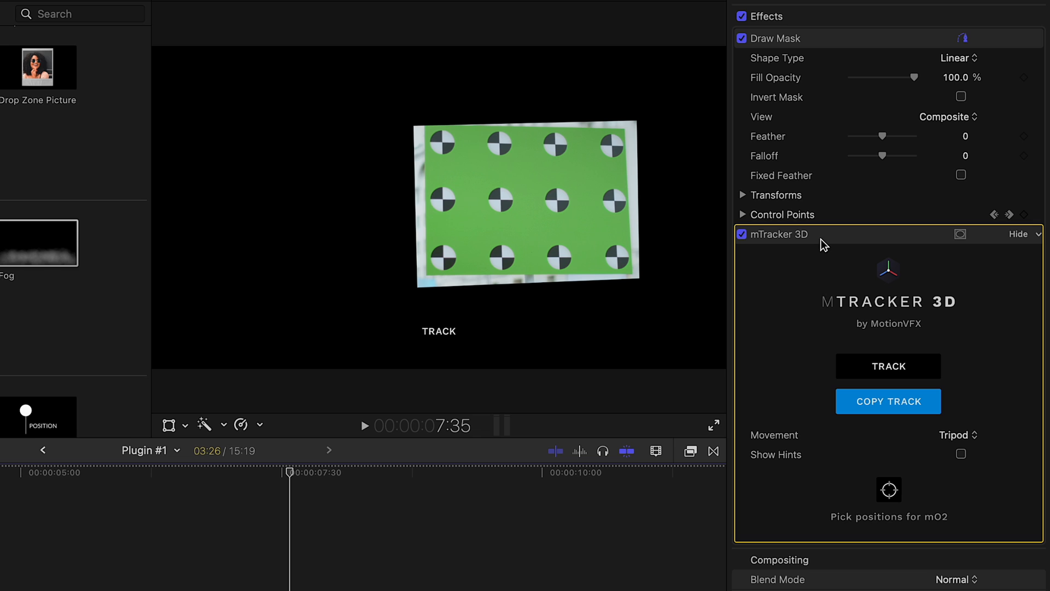
pyautogui.moveTo(966, 452)
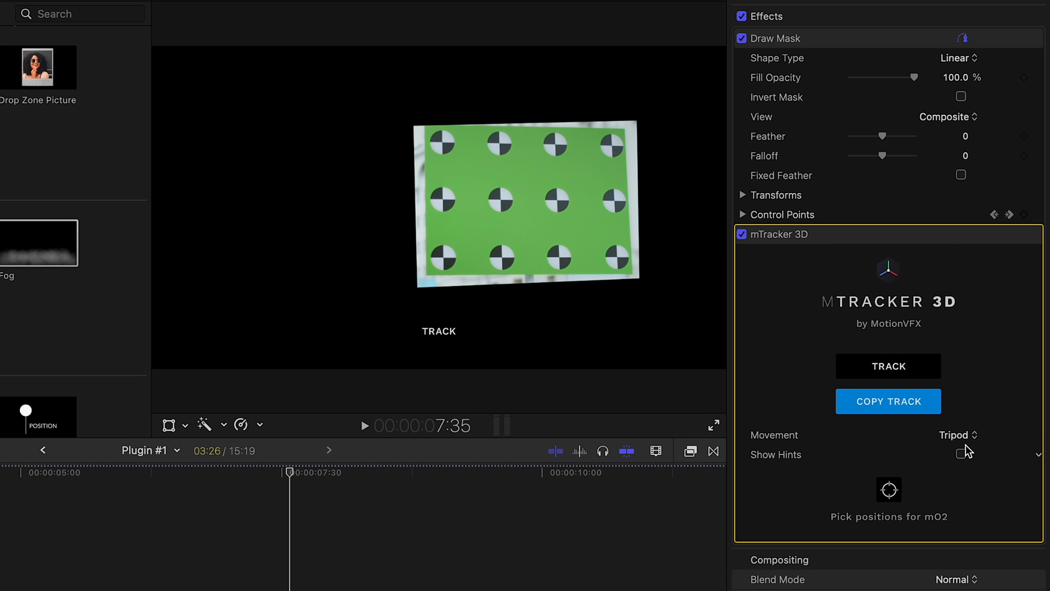
pyautogui.moveTo(903, 426)
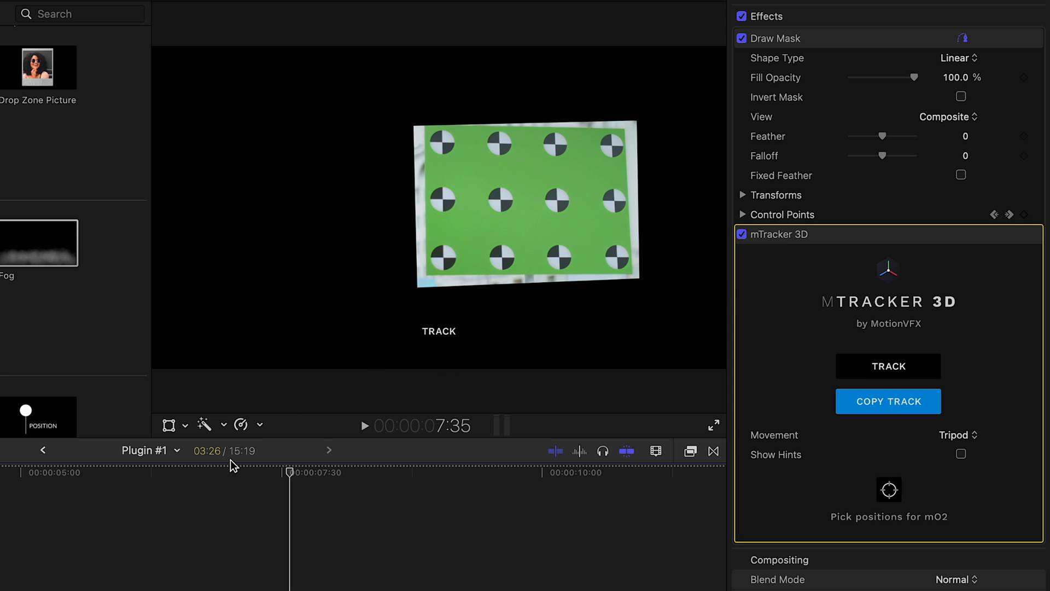
pyautogui.click(742, 38)
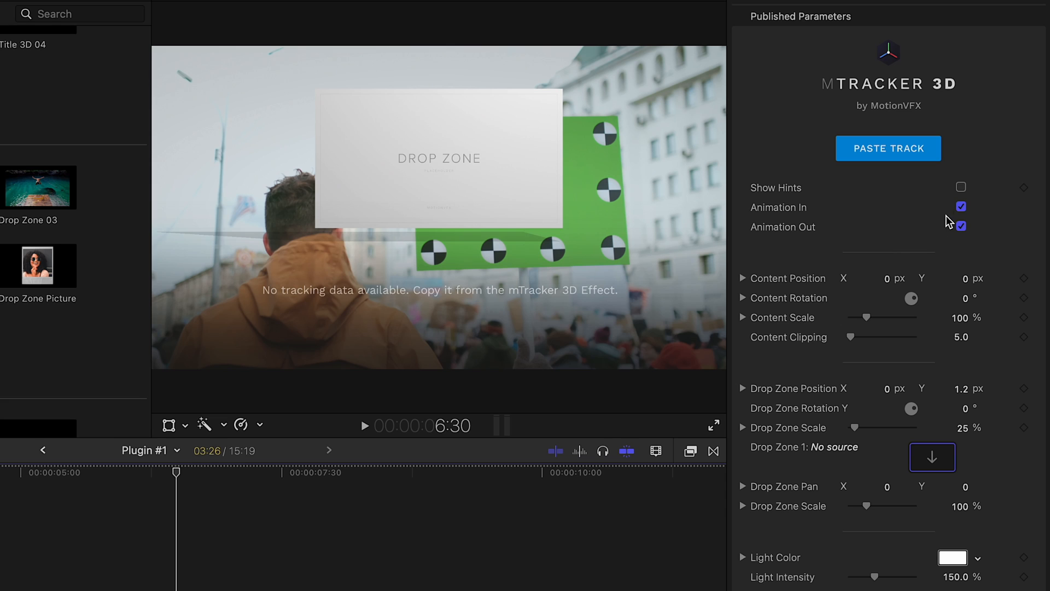
# Turn off the Drop Zone title's animations, paste the sign's tracking data and preview it
pyautogui.click(960, 226)
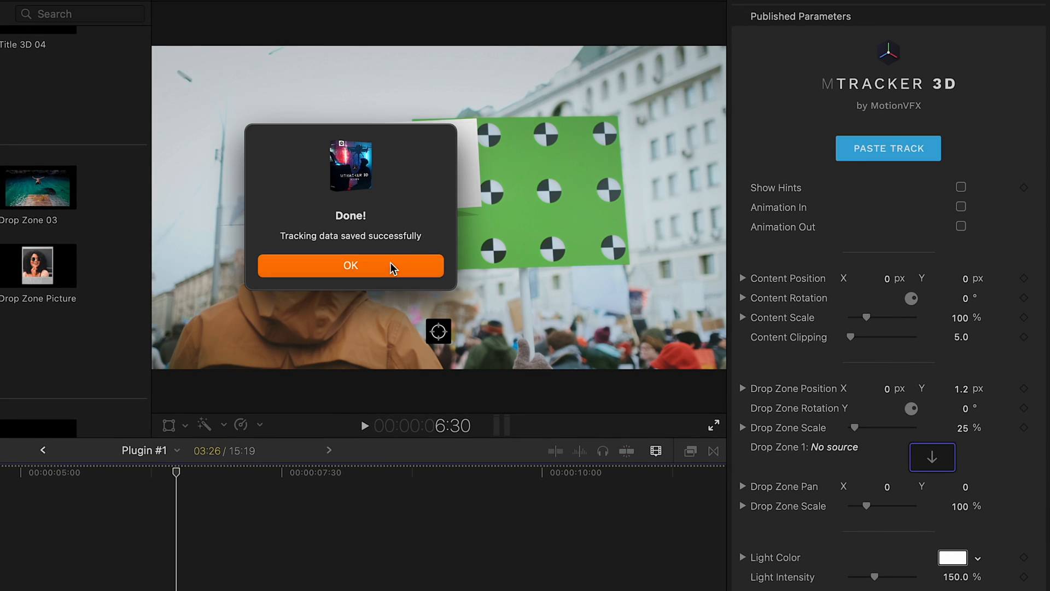
pyautogui.click(350, 264)
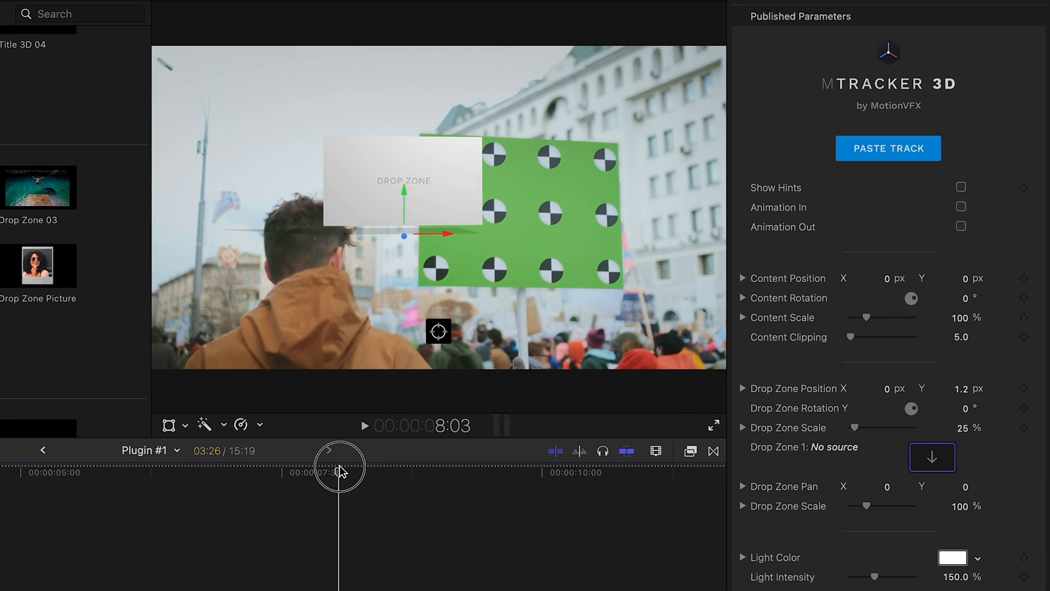
pyautogui.moveTo(341, 466); pyautogui.dragTo(348, 473)
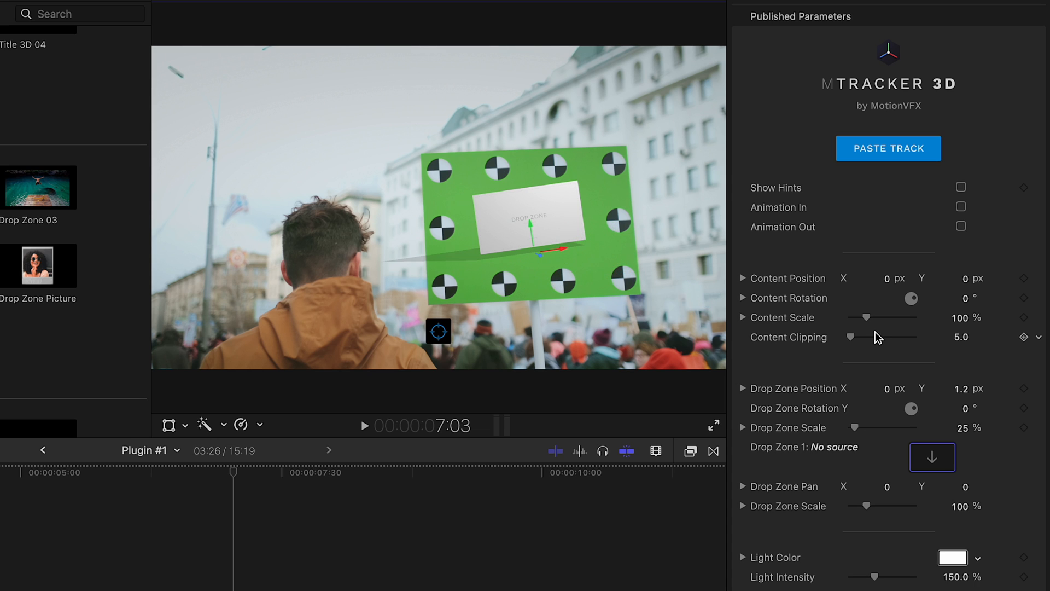
# Enlarge the drop zone to 329% so it covers the tracked sign, then preview
pyautogui.moveTo(867, 317); pyautogui.dragTo(899, 317)
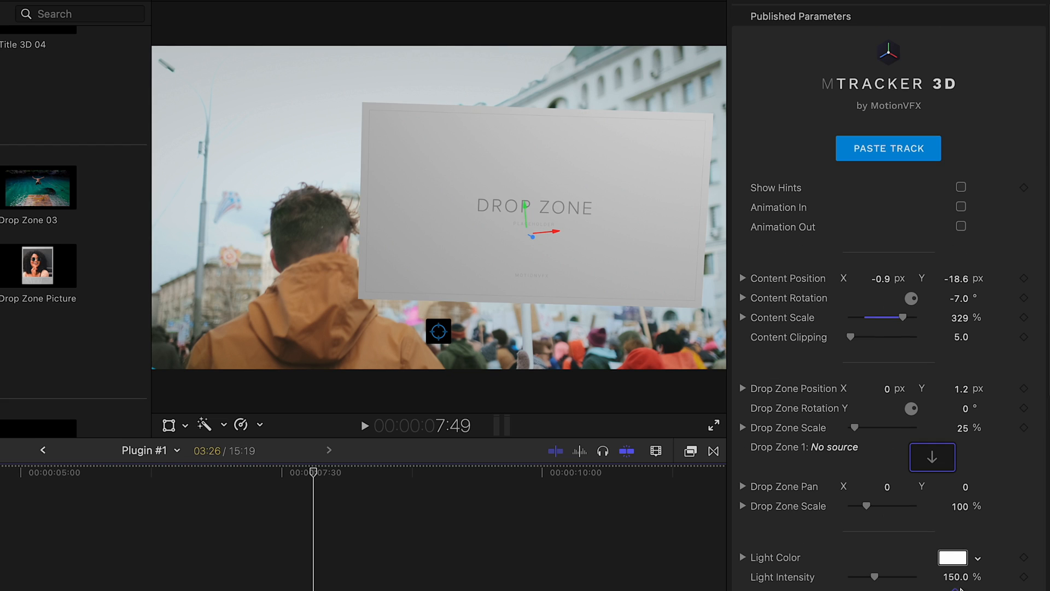
pyautogui.click(365, 425)
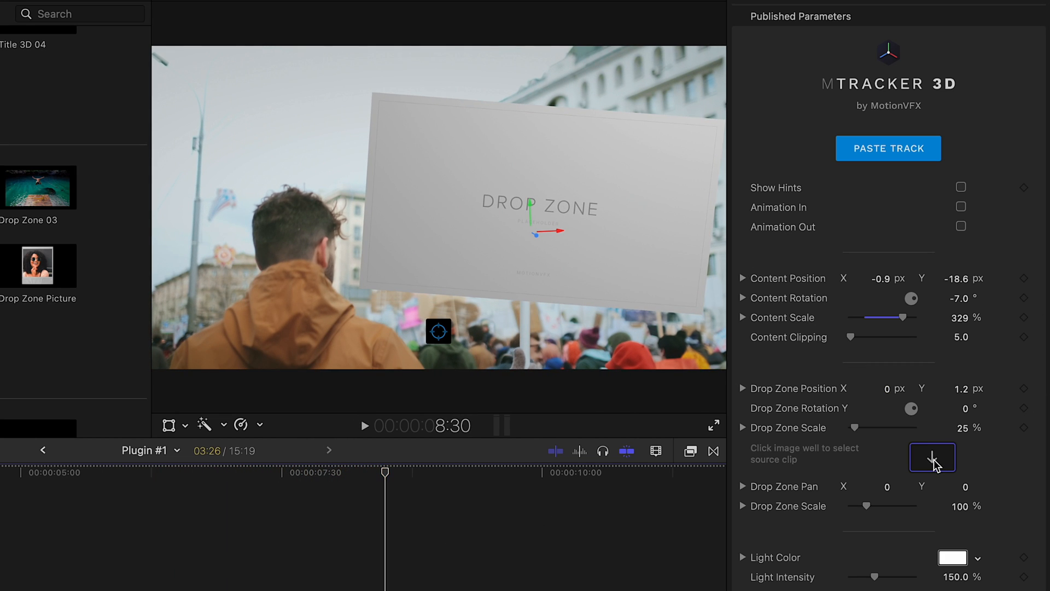
# Fill Drop Zone 1 with the SUBSCRIBE! clip and preview the tracked sign
pyautogui.click(932, 458)
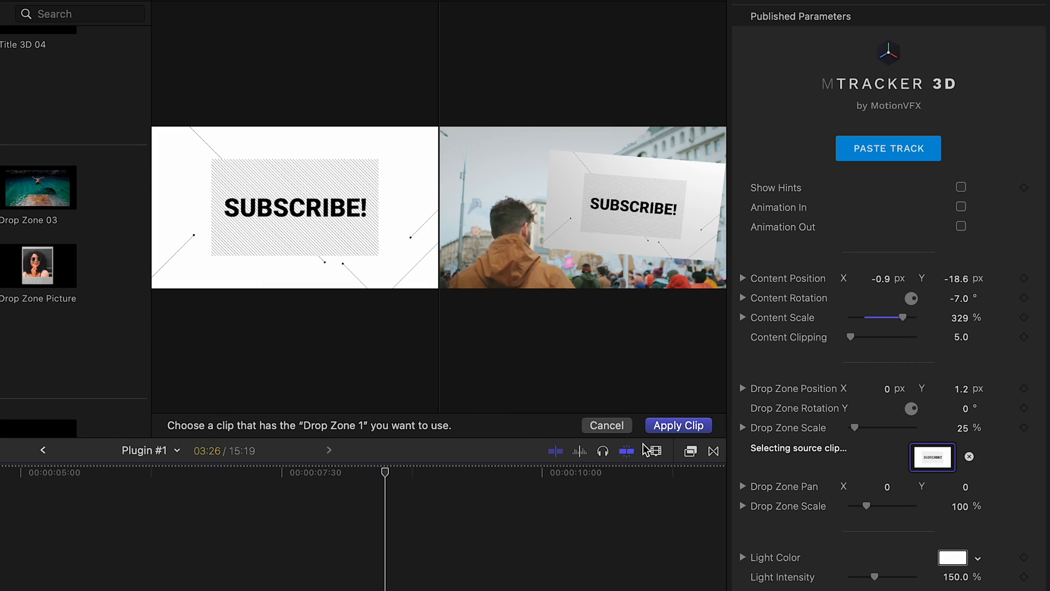
pyautogui.click(677, 426)
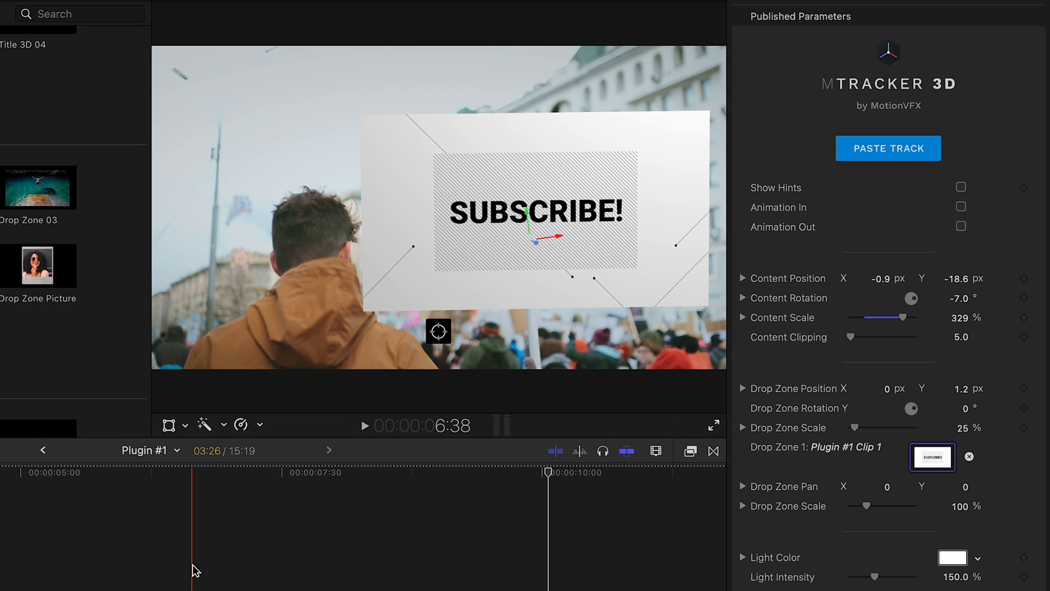
pyautogui.click(365, 425)
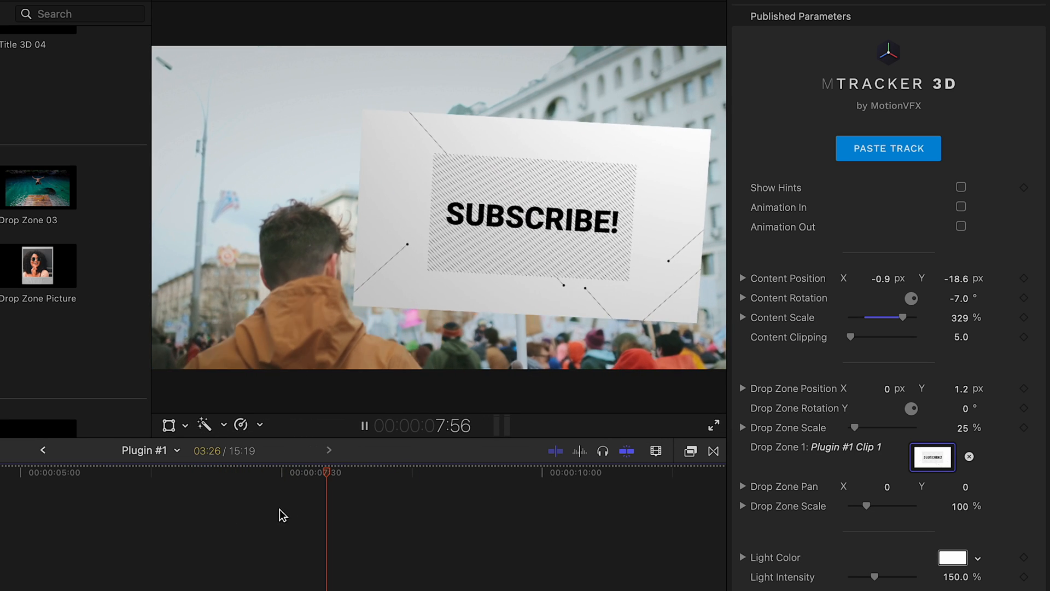
pyautogui.moveTo(324, 473); pyautogui.dragTo(139, 472)
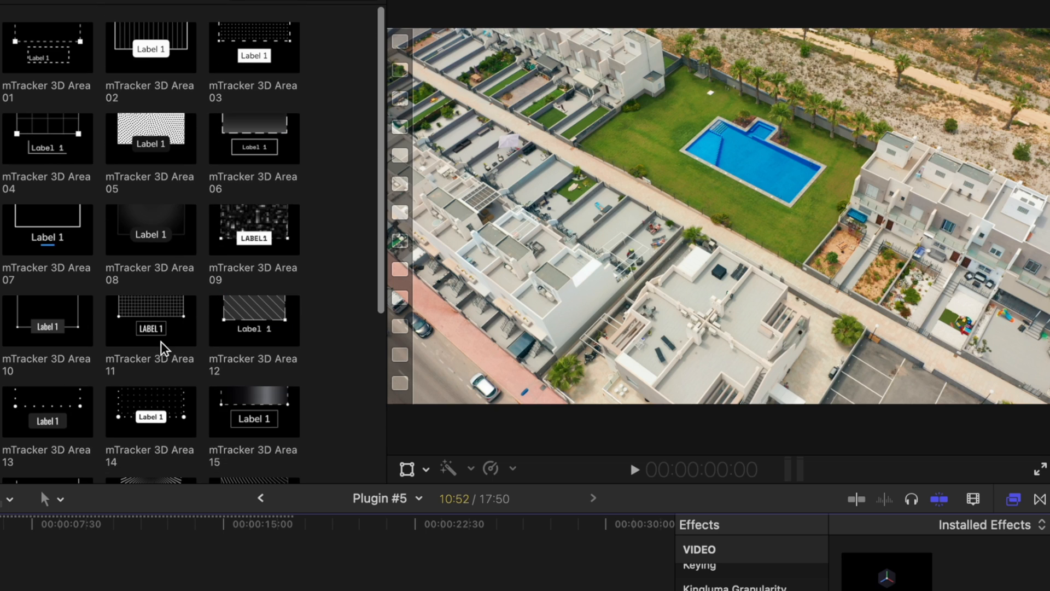
# Paste tracking onto the Area 20 title and draw its shape around the pool garden
pyautogui.scroll(-3)
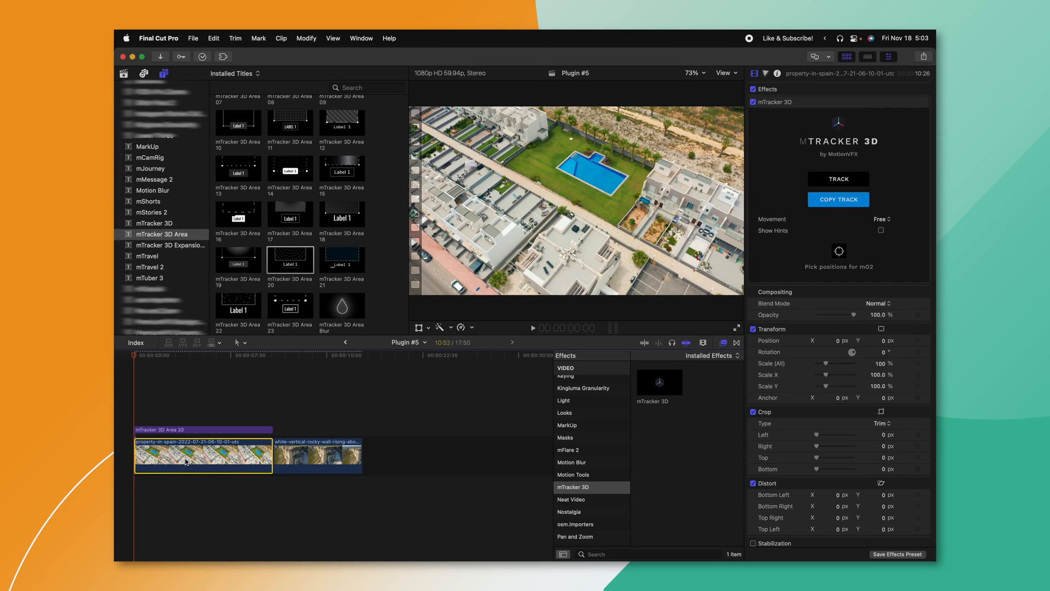
pyautogui.moveTo(119, 455)
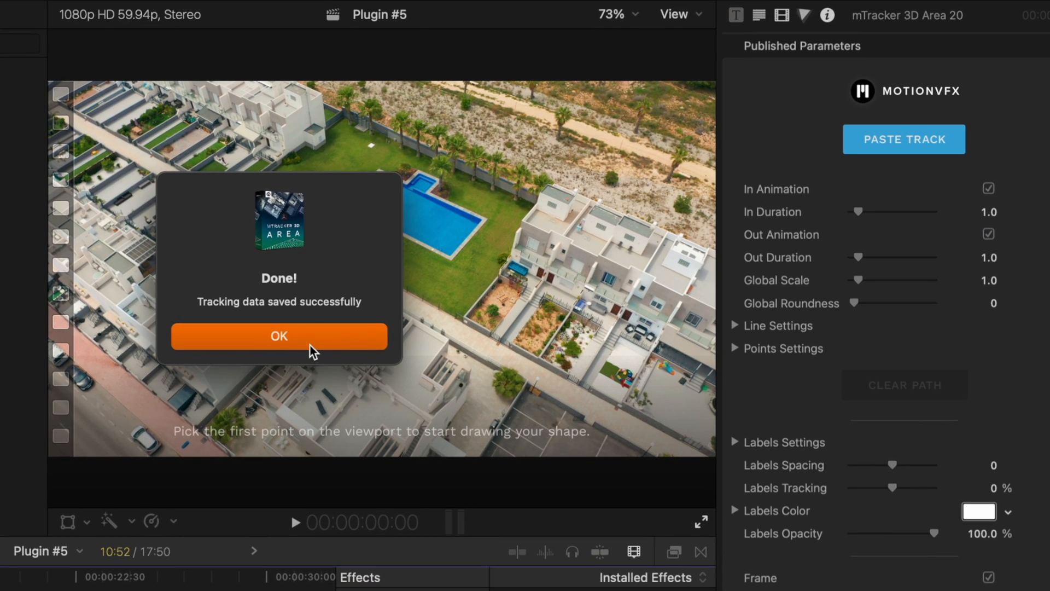
pyautogui.click(278, 336)
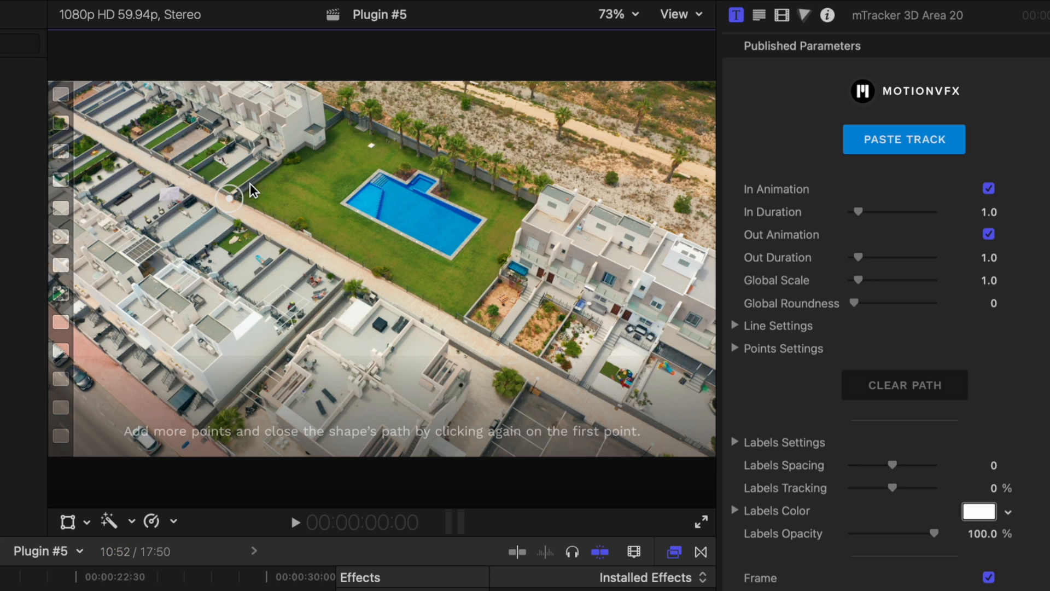
pyautogui.click(532, 213)
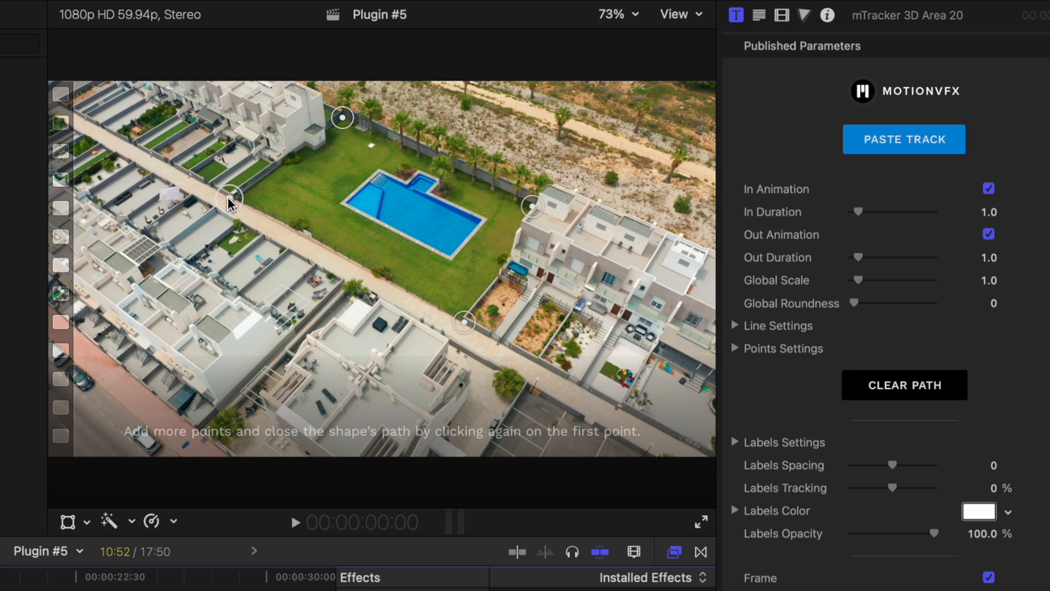
pyautogui.click(228, 197)
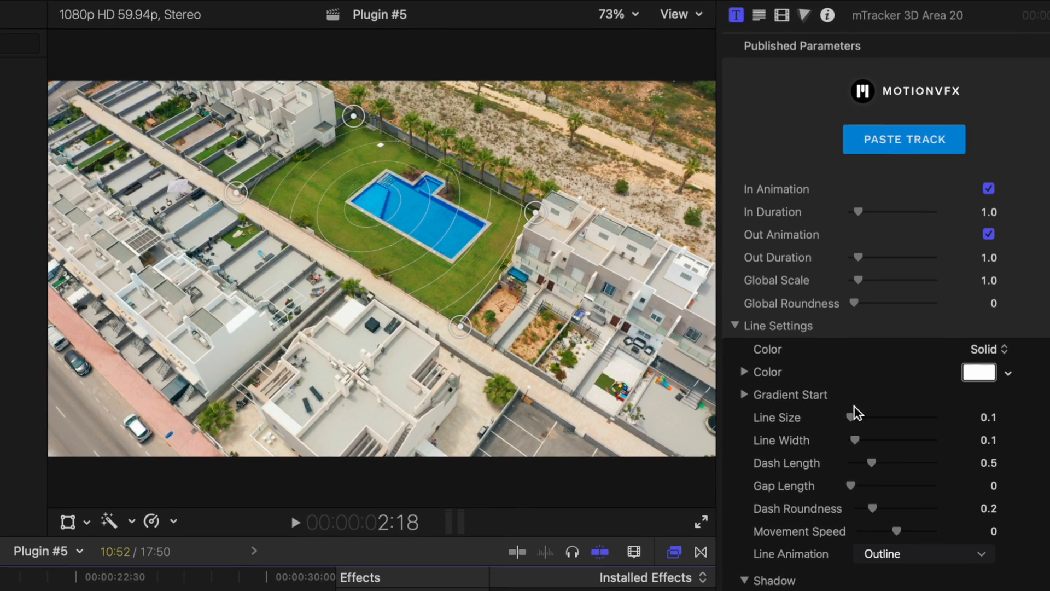
# Set the outline Line Size to 1.21 and its Line Animation to Flicker
pyautogui.moveTo(857, 417); pyautogui.dragTo(867, 416)
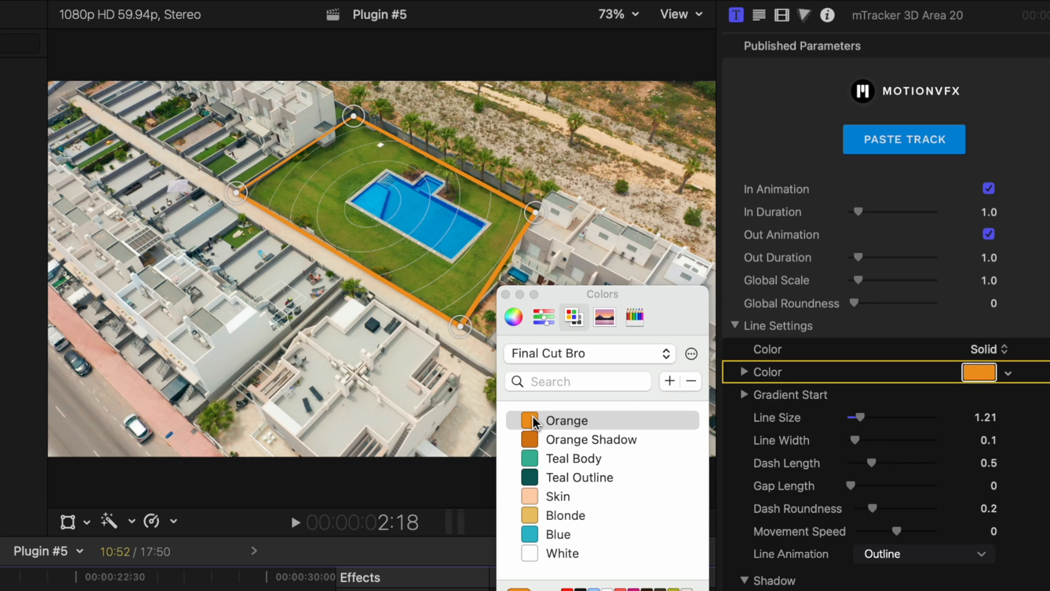
pyautogui.click(552, 552)
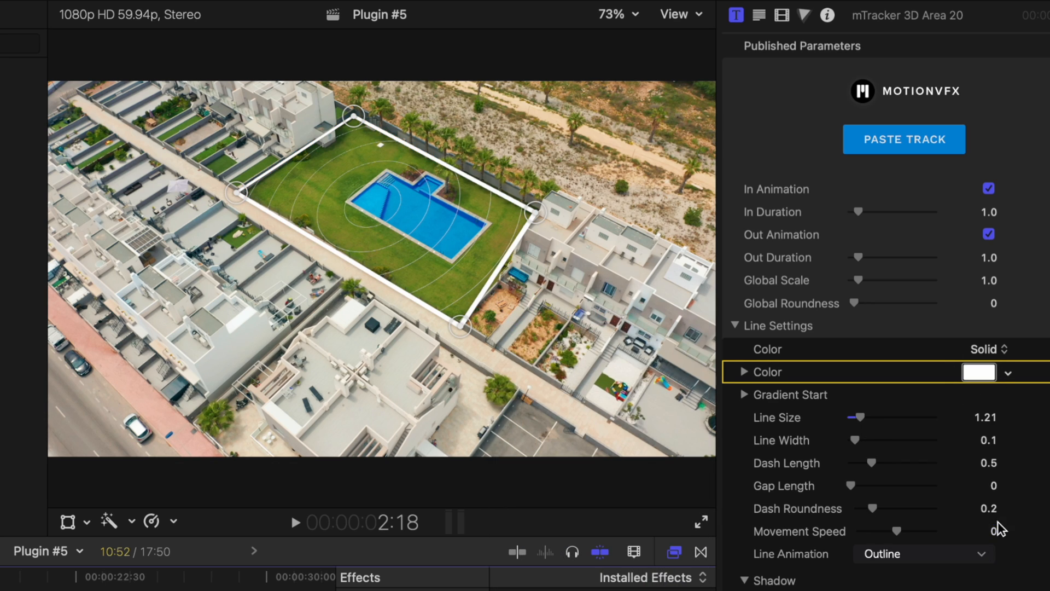
pyautogui.scroll(-3)
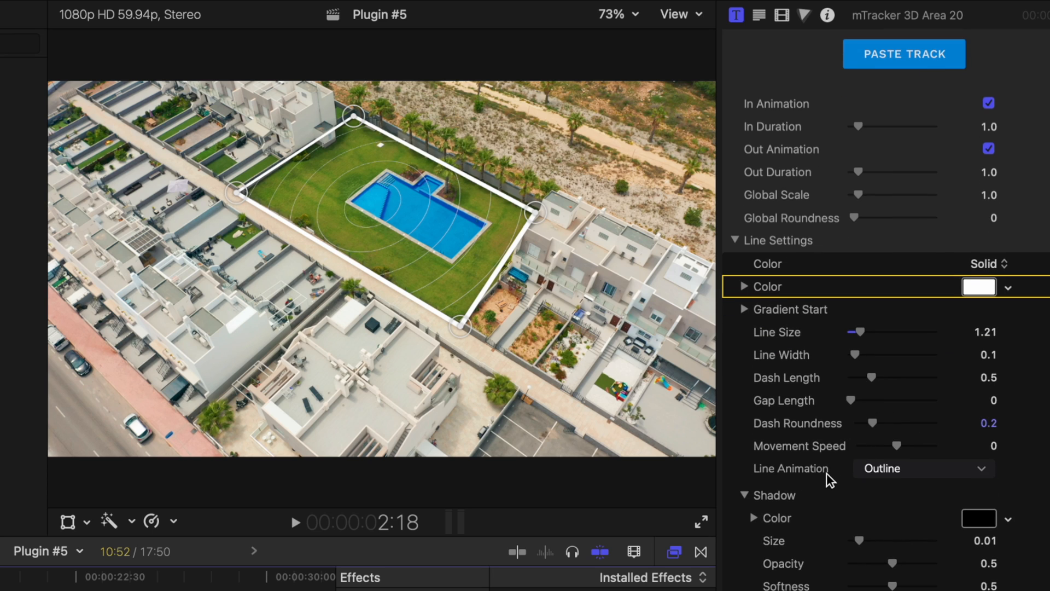
pyautogui.click(923, 468)
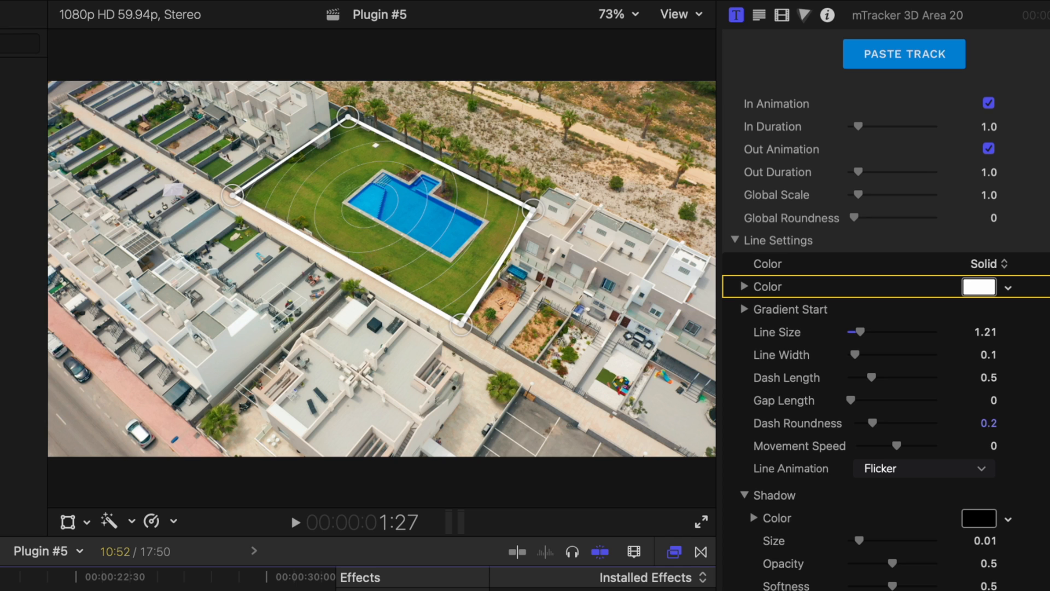
pyautogui.click(293, 522)
pyautogui.write("DYLAN'S POOL")
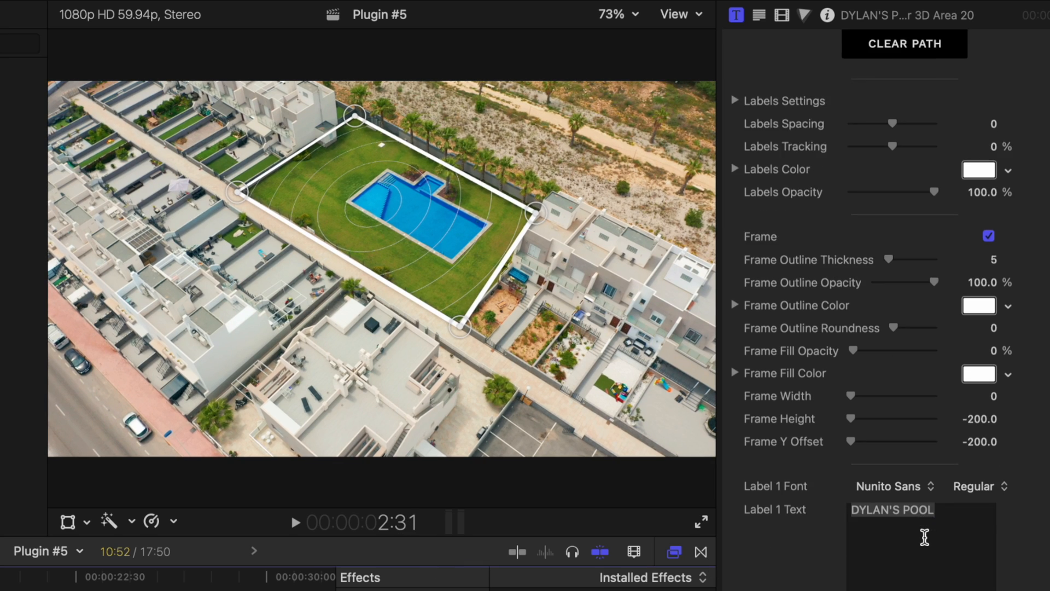
# Assign Label 1 'DYLAN'S POOL' to a garden outline edge, then remove it again
pyautogui.scroll(-3)
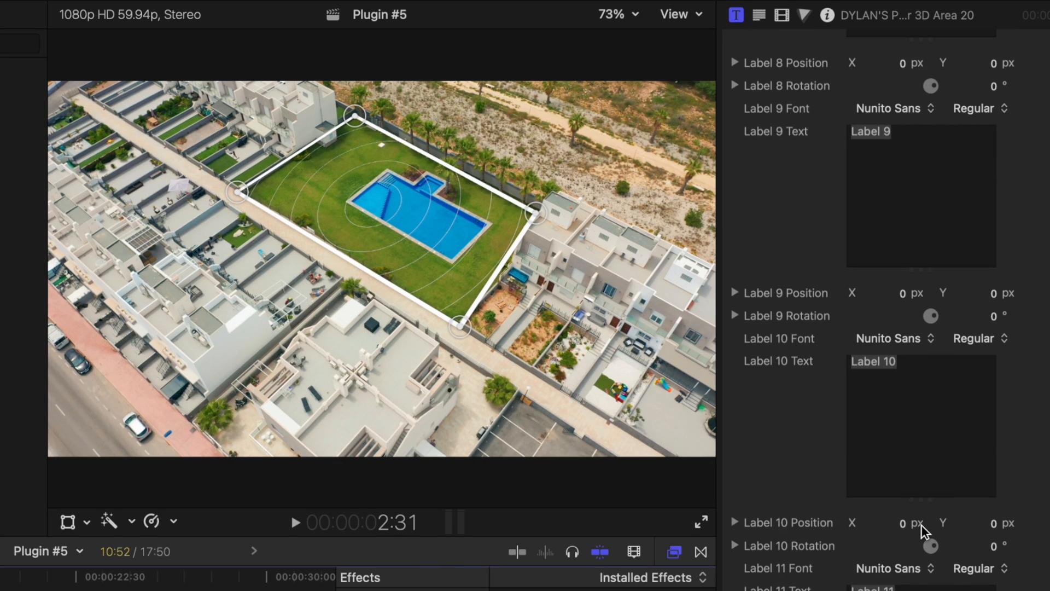
pyautogui.moveTo(469, 345)
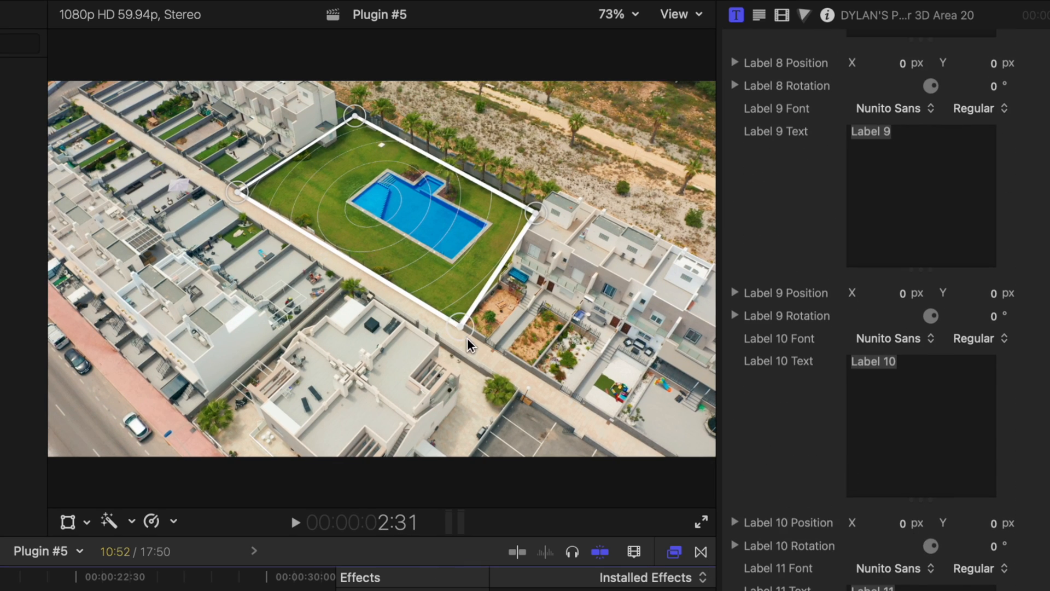
pyautogui.click(376, 265)
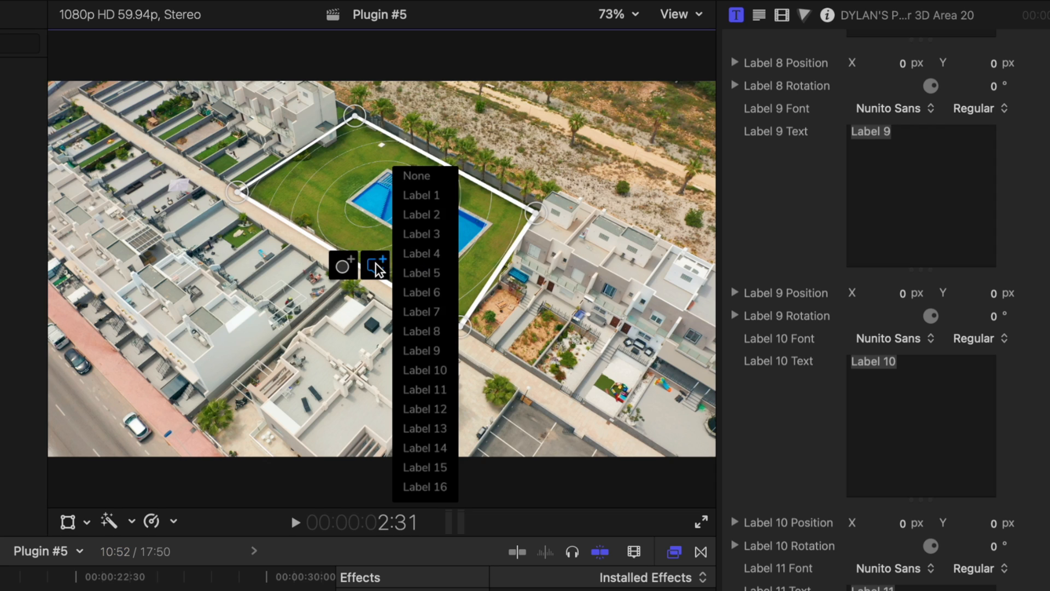
pyautogui.moveTo(429, 194)
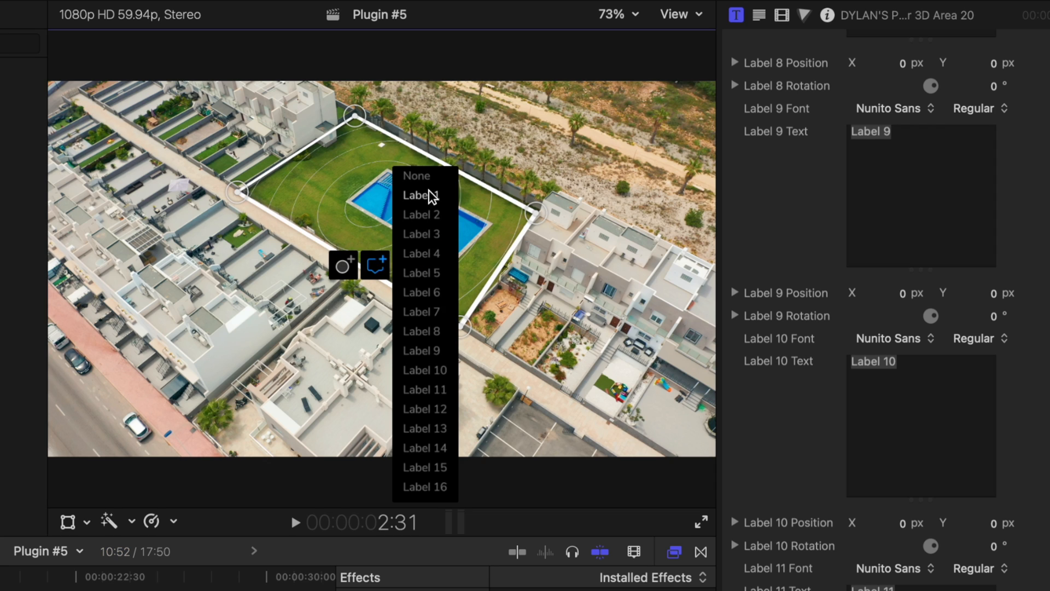
pyautogui.click(419, 194)
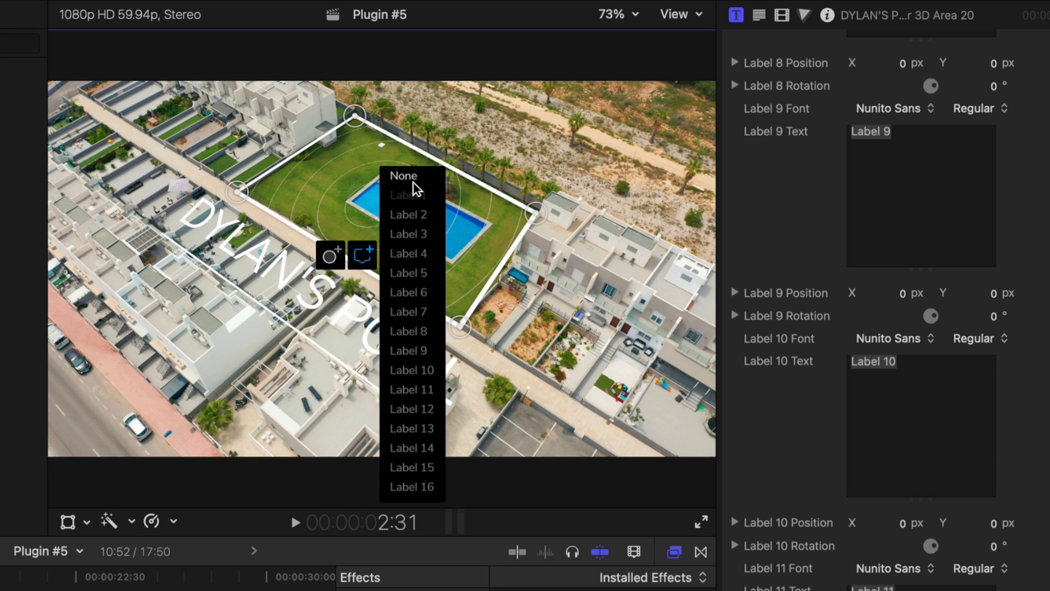
pyautogui.click(404, 175)
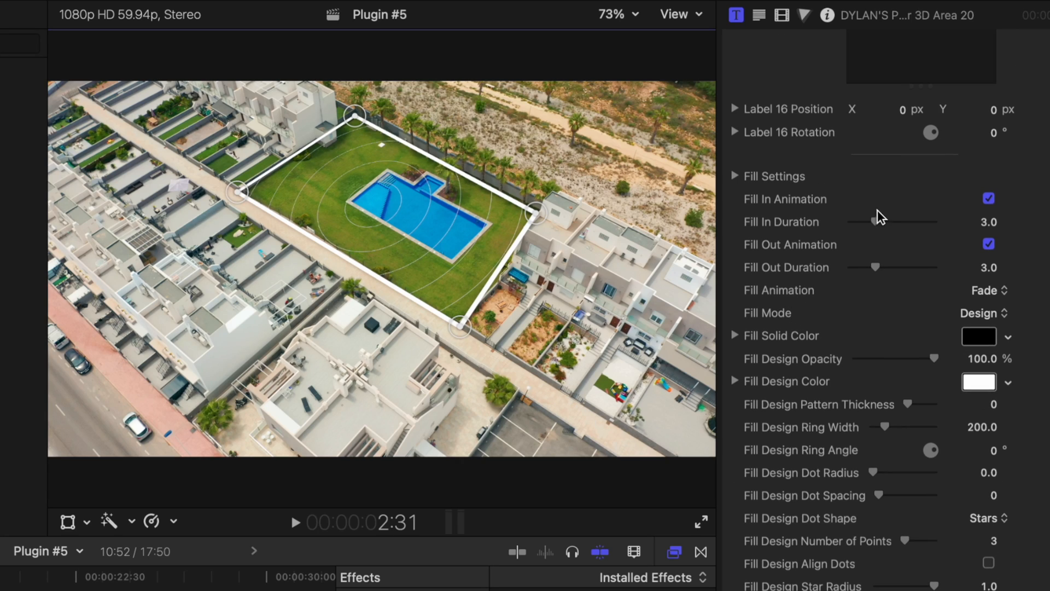
pyautogui.moveTo(974, 210)
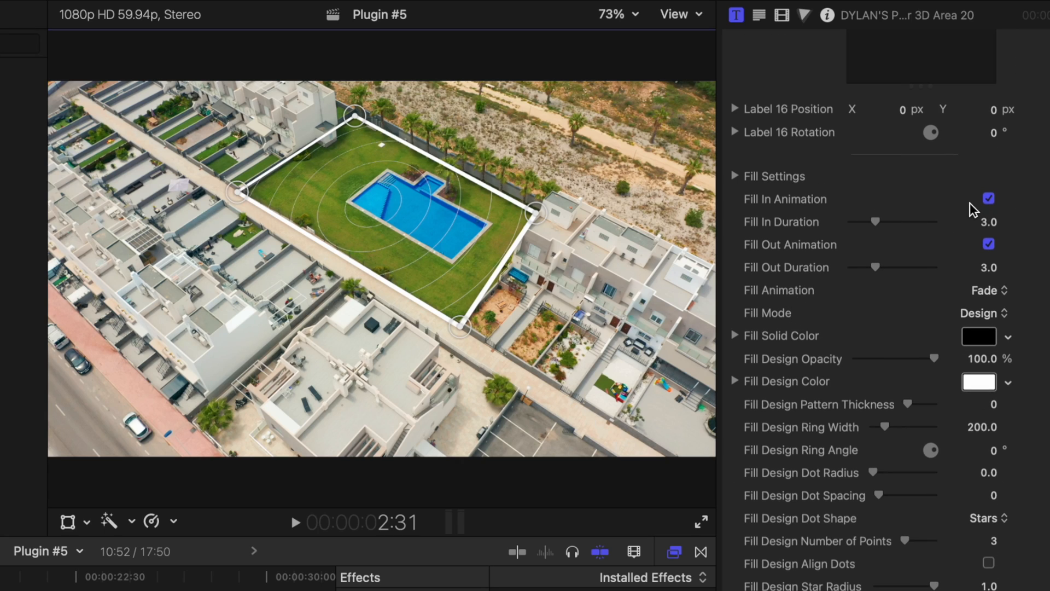
# Set Fill Mode to Design with an orange, thick concentric-ring pattern inside the outline
pyautogui.scroll(-3)
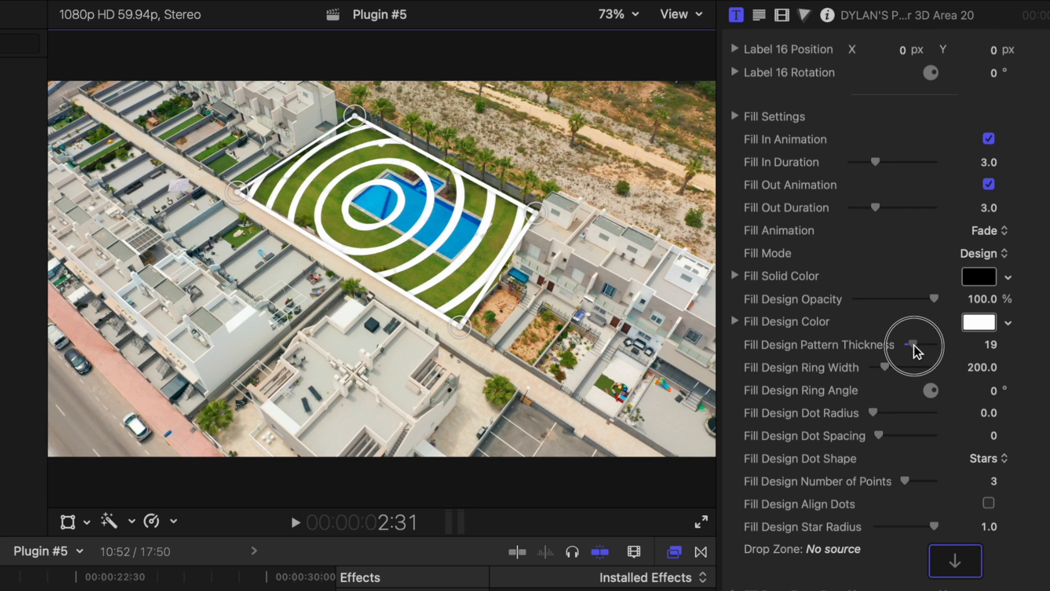
pyautogui.click(978, 322)
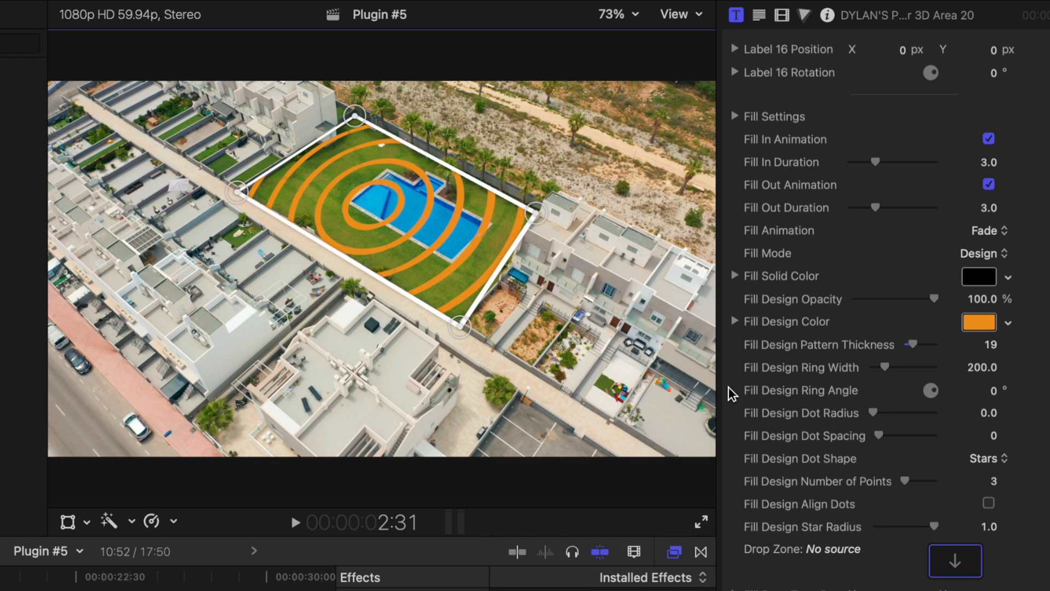
pyautogui.scroll(-3)
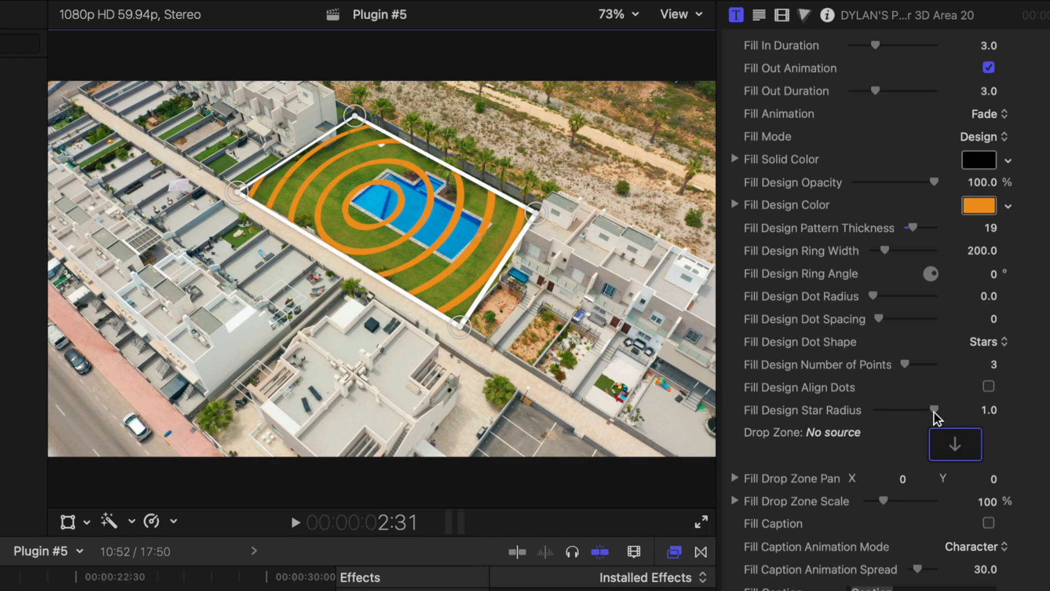
pyautogui.moveTo(549, 363)
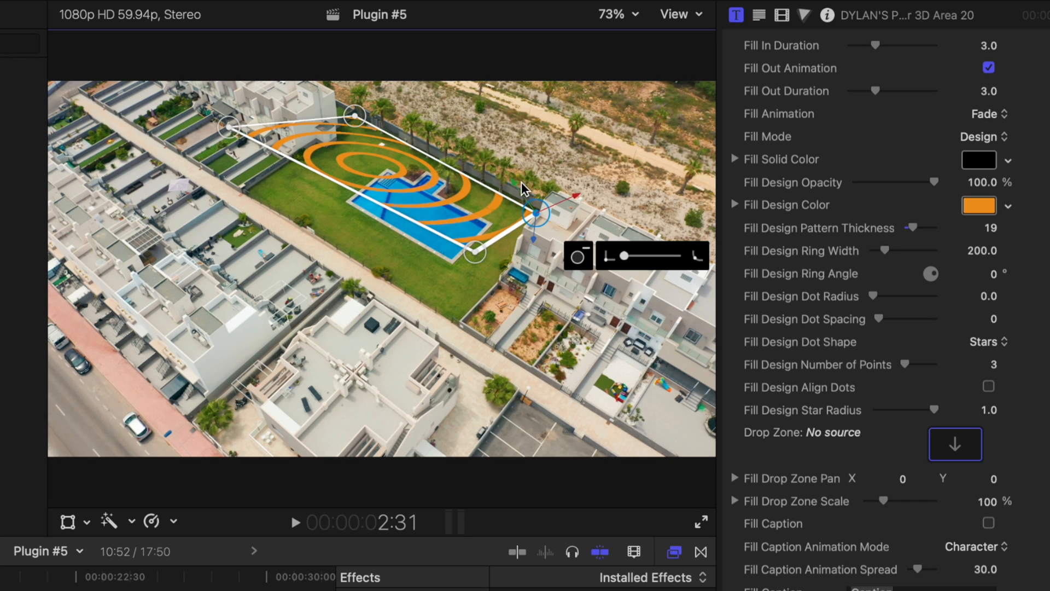
# Drag two corner points of the tracked area so the rings sit over the pool
pyautogui.moveTo(529, 218); pyautogui.dragTo(499, 161)
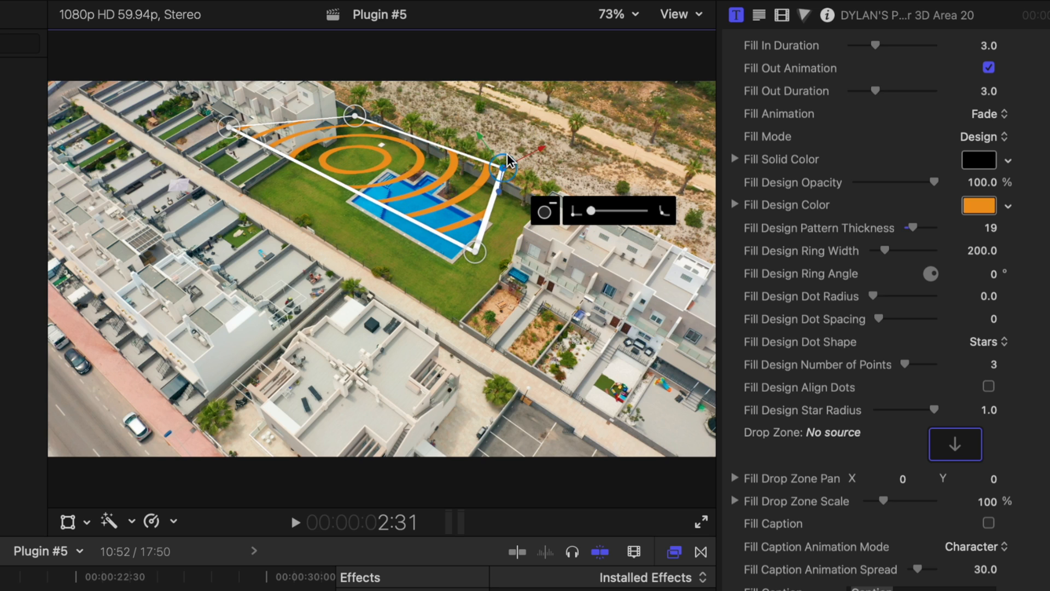
pyautogui.moveTo(499, 161); pyautogui.dragTo(366, 44)
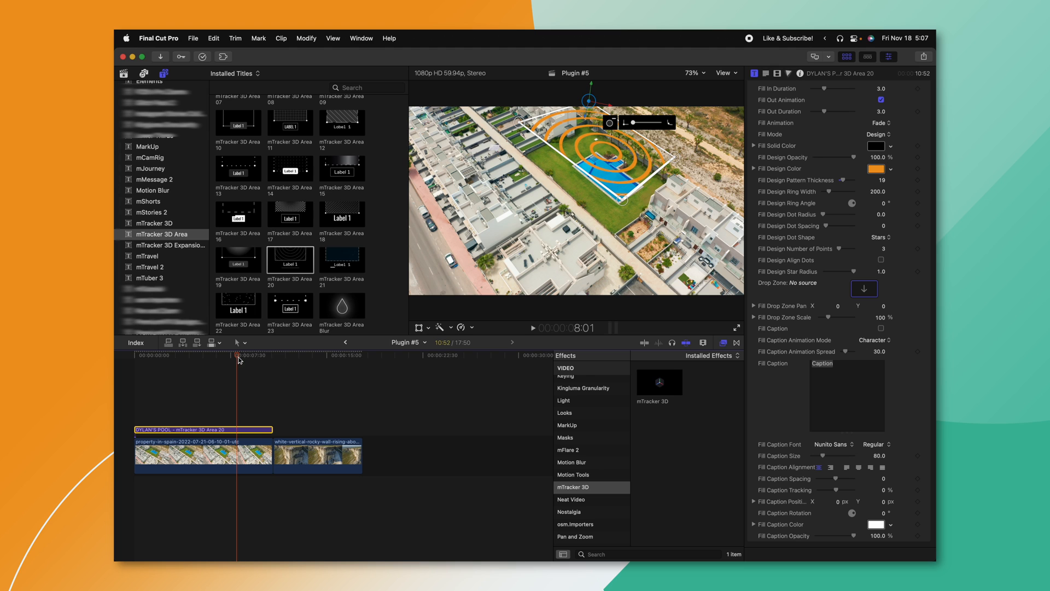
# Add mTracker 3D Area Blur to the cliff clip and confirm the Paste Track dialog
pyautogui.click(274, 354)
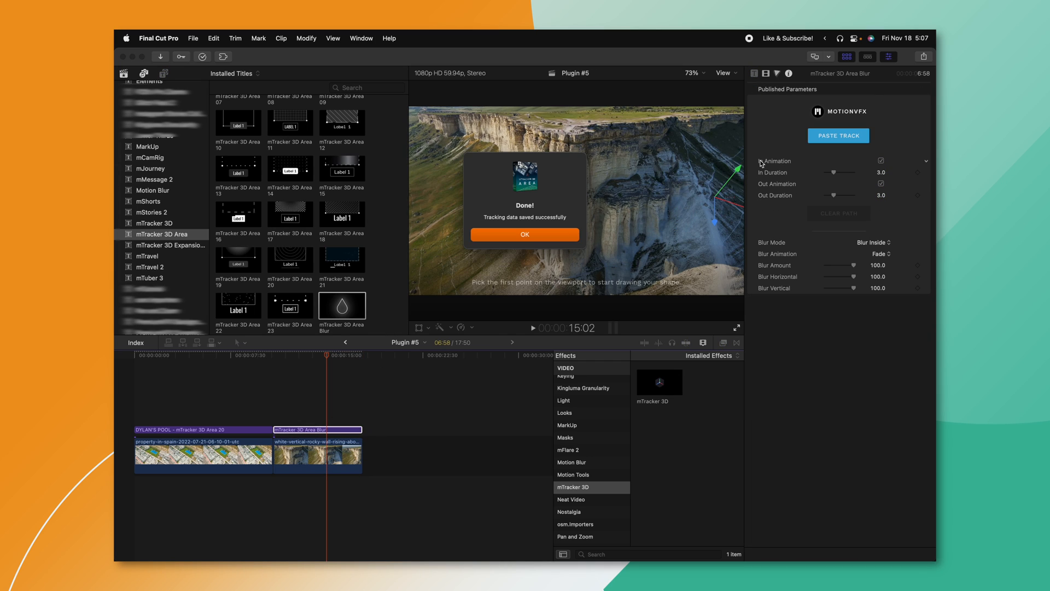
pyautogui.click(524, 234)
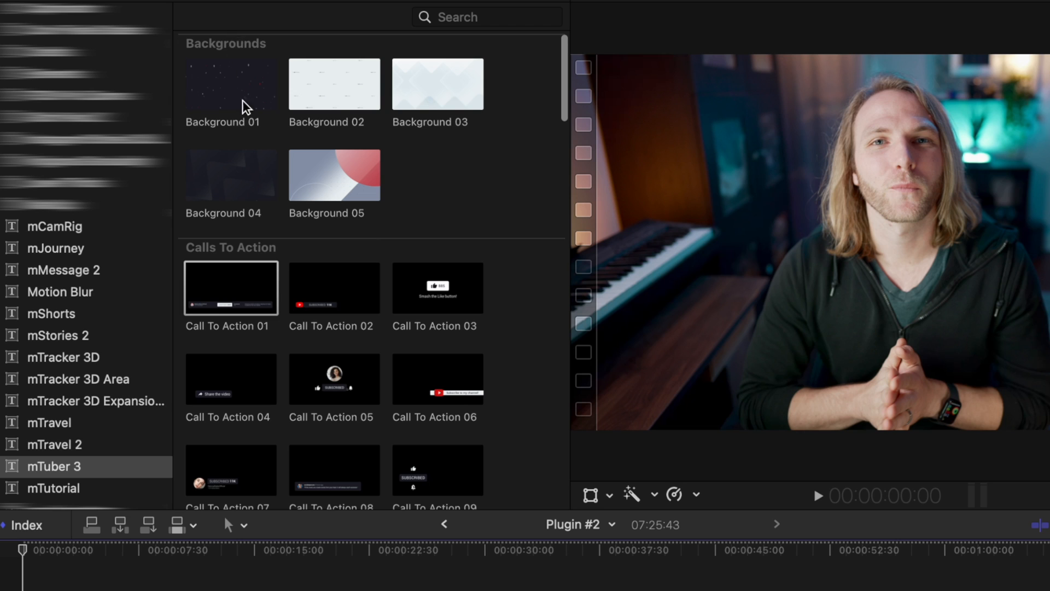
# Scroll through the mTuber 3 title categories in the Titles sidebar
pyautogui.scroll(-3)
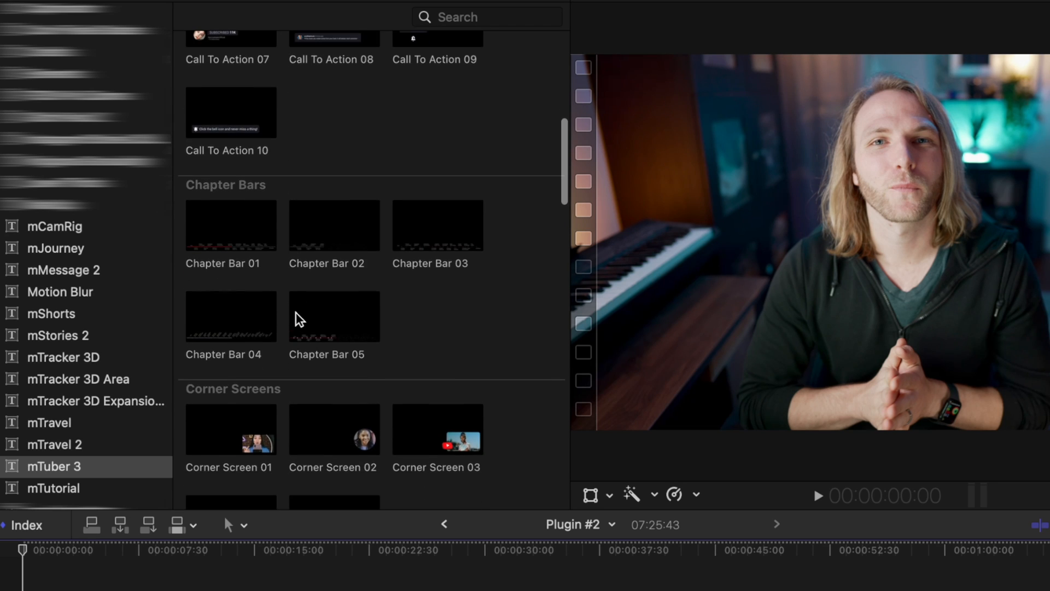
pyautogui.scroll(-3)
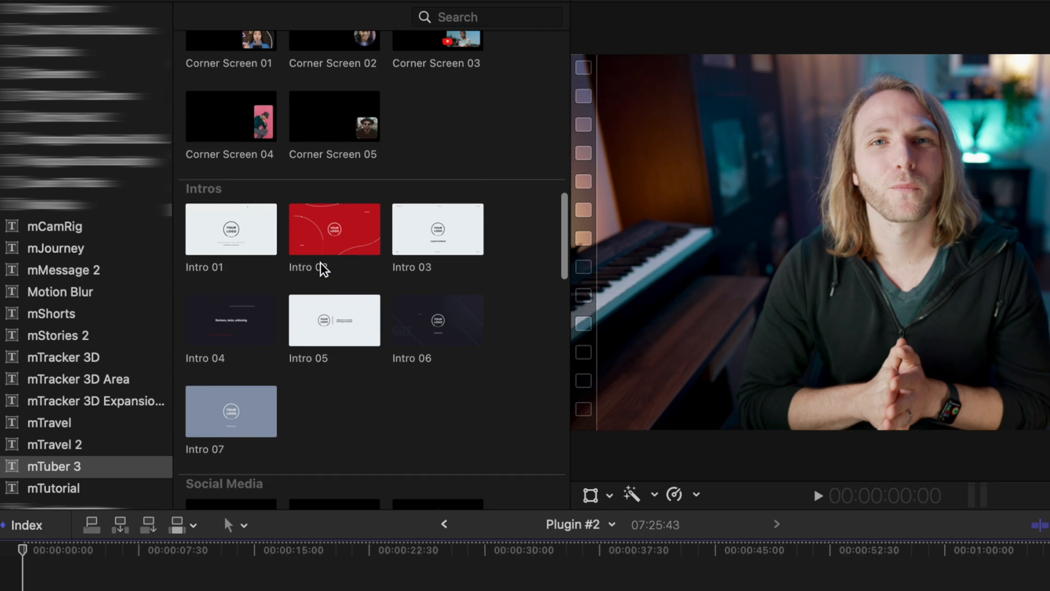
pyautogui.scroll(-3)
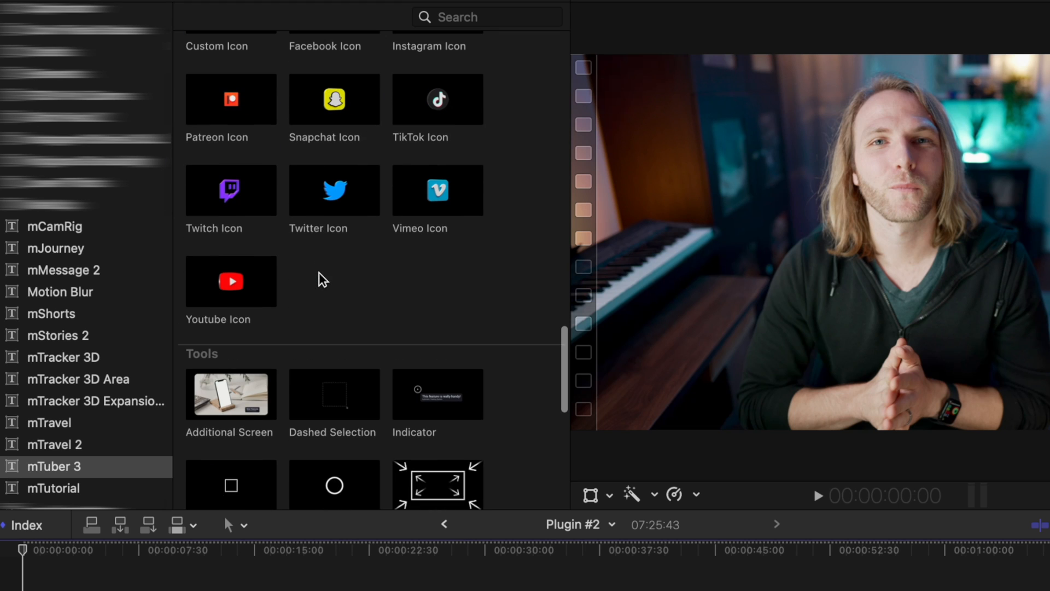
pyautogui.scroll(-3)
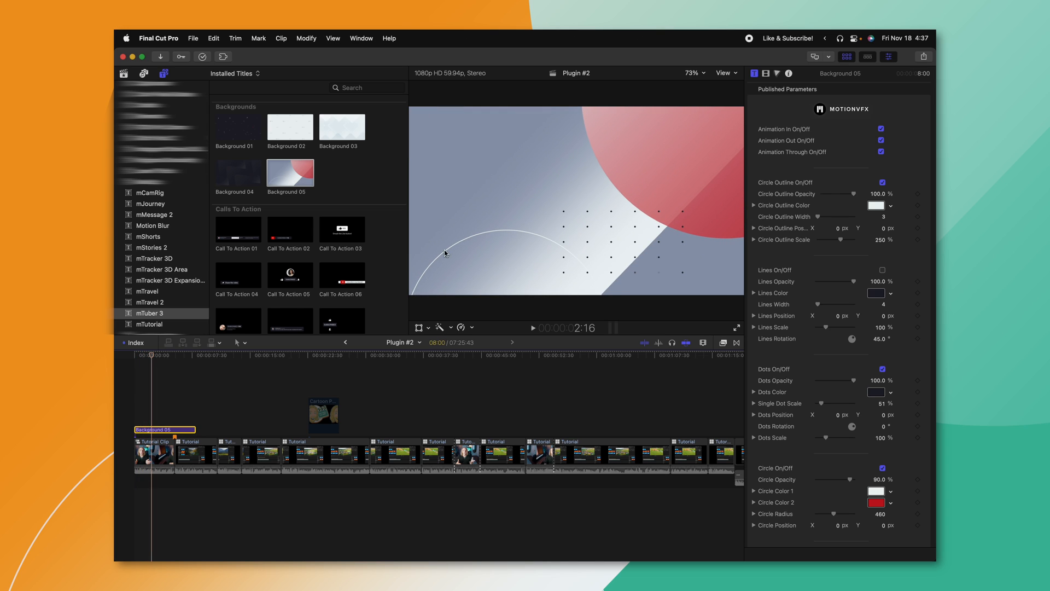
pyautogui.moveTo(587, 165)
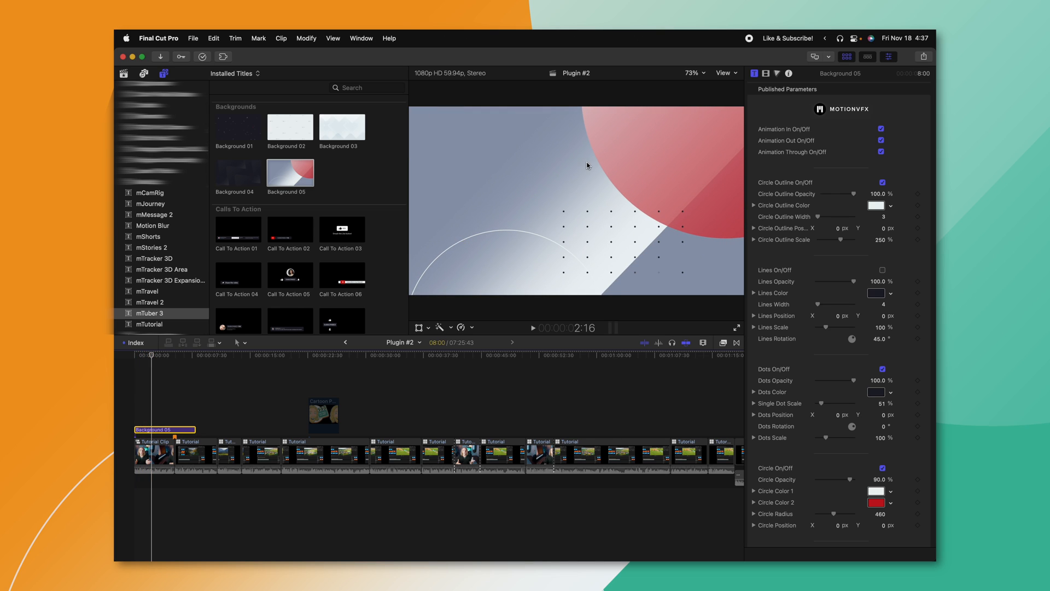
# Choose a new Circle Color 2 for the Background 05 title
pyautogui.scroll(-3)
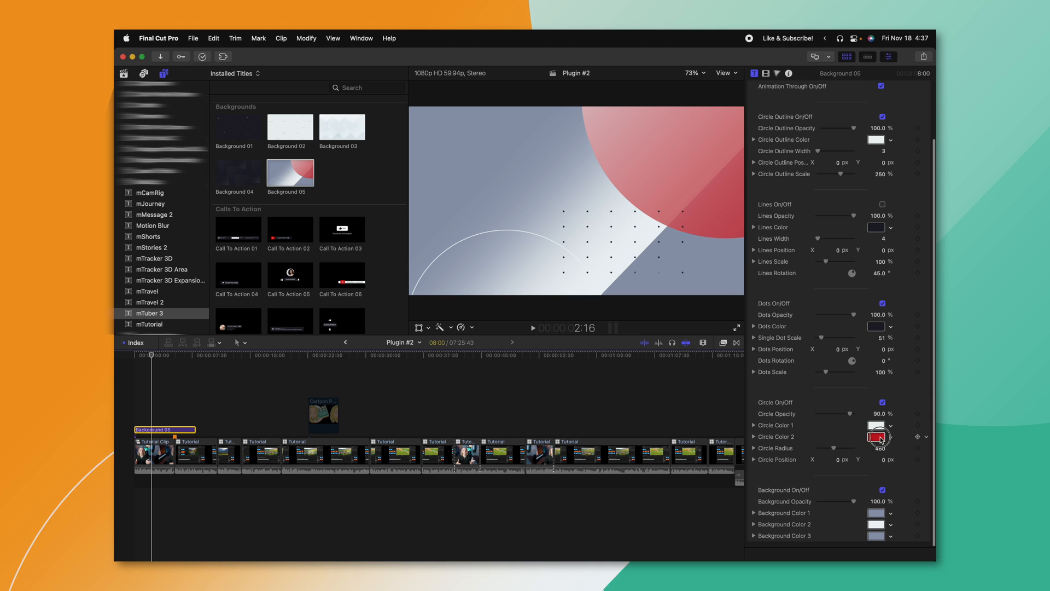
pyautogui.click(880, 437)
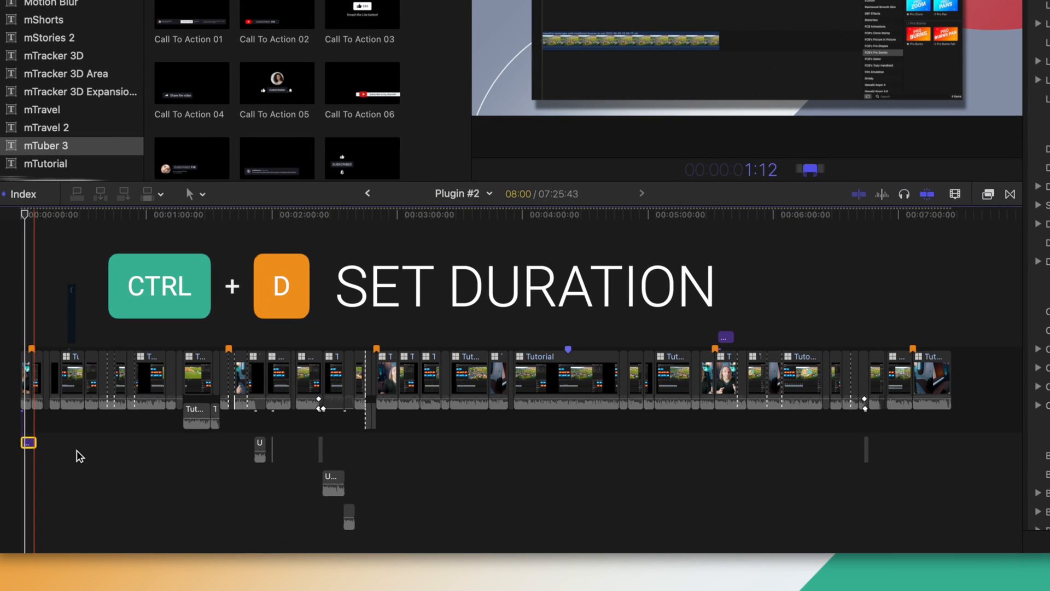
# Set the Background 05 title's duration with Ctrl+D
pyautogui.press('ctrl+d')
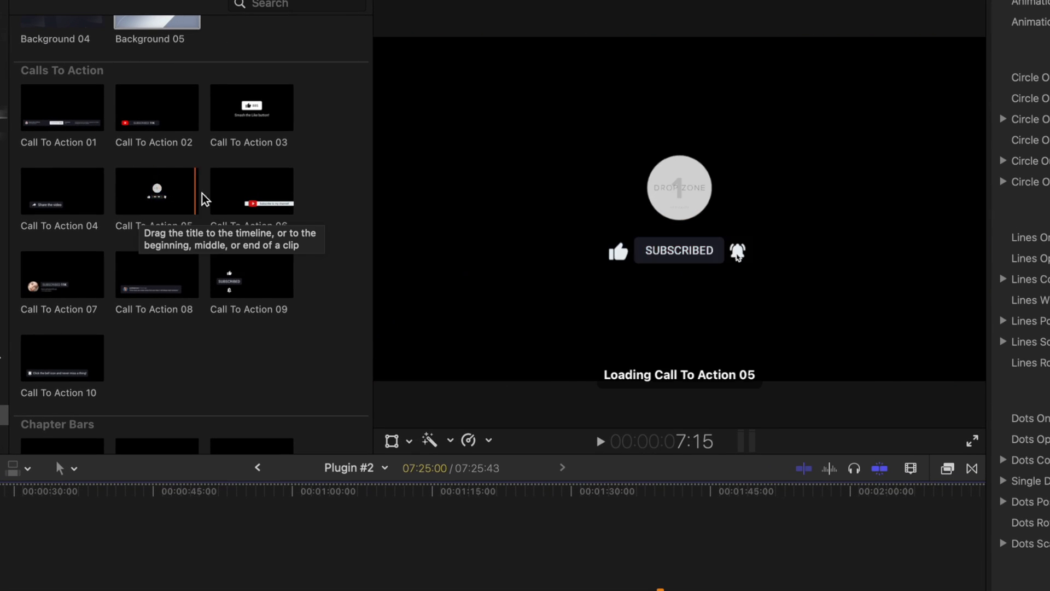
# Add the Comments Call To Action 01 bar and drag it up near the top of the frame
pyautogui.moveTo(154, 190); pyautogui.dragTo(121, 525)
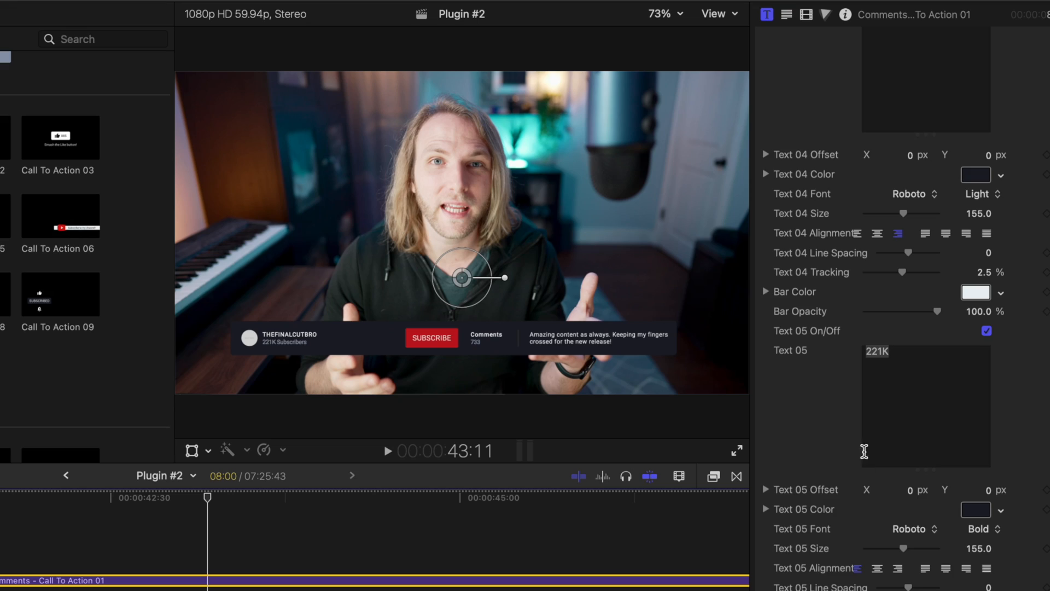
pyautogui.scroll(-3)
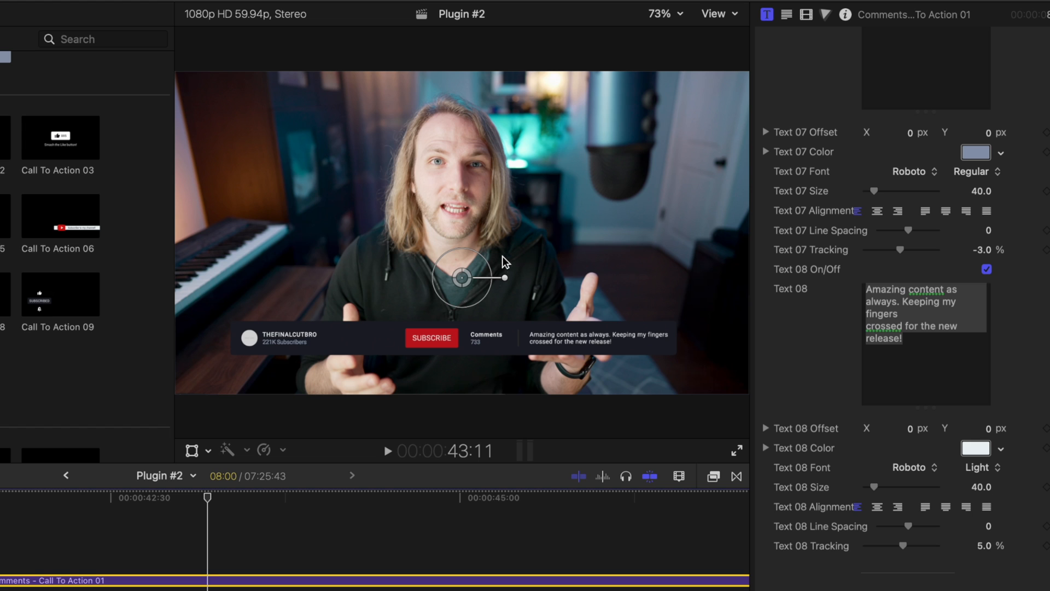
pyautogui.moveTo(211, 435)
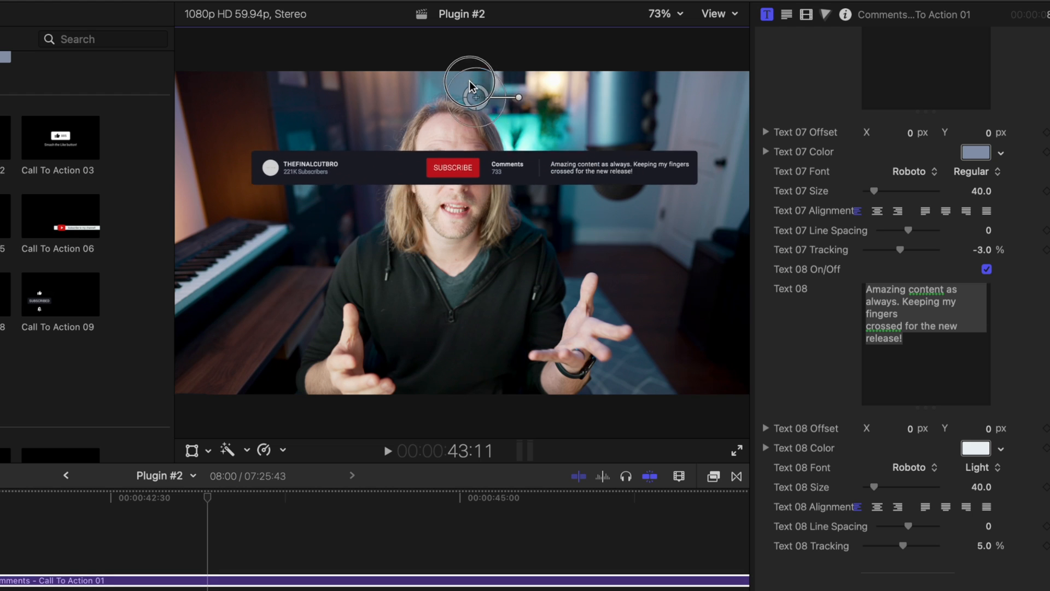
pyautogui.moveTo(469, 88); pyautogui.dragTo(492, 104)
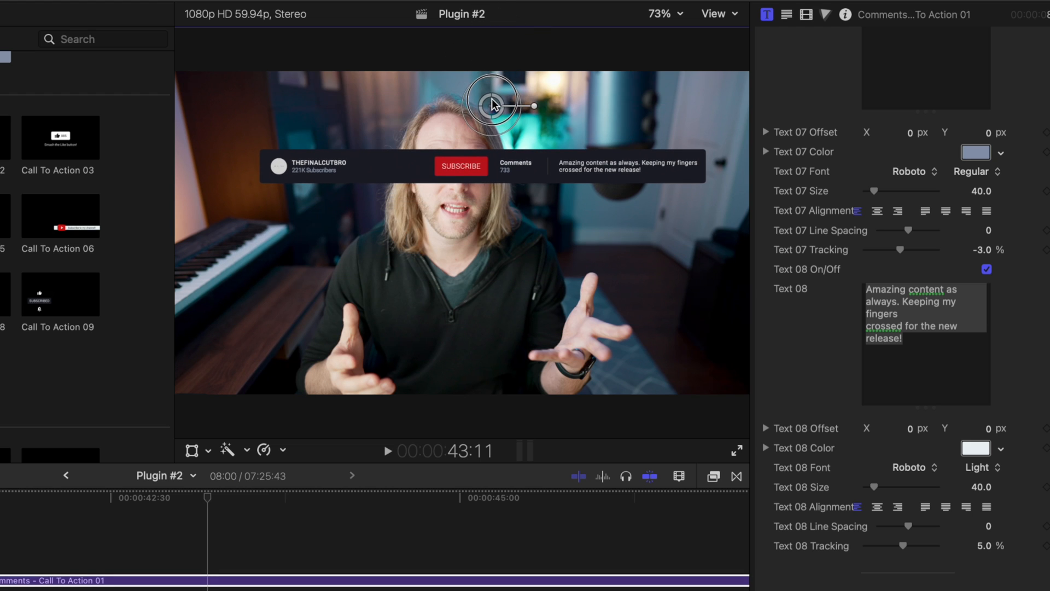
pyautogui.moveTo(492, 104); pyautogui.dragTo(519, 127)
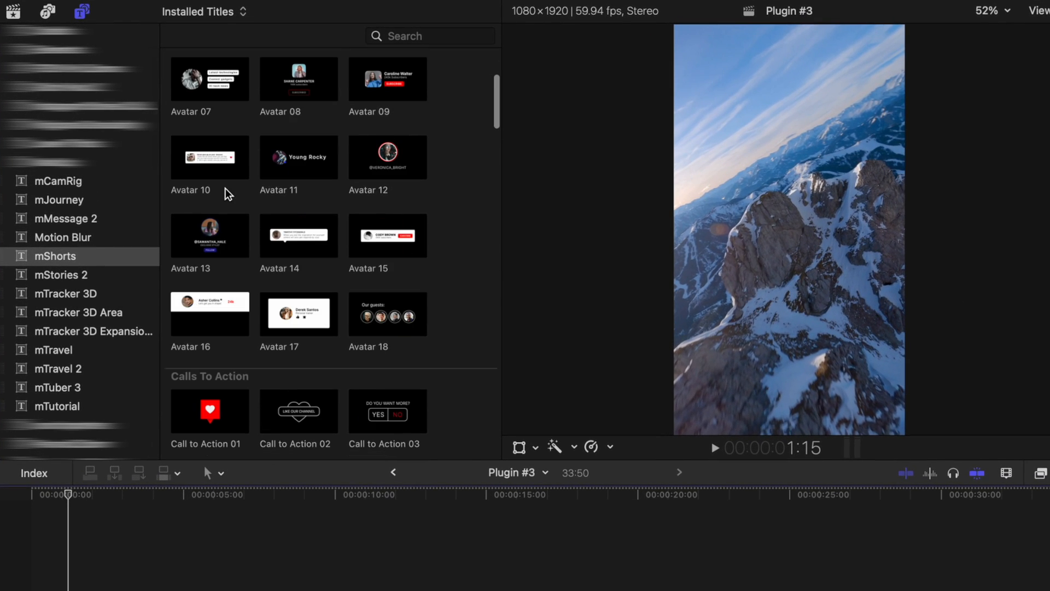
# Load the cartoon PNG into the Avatar 01 drop zone and set Drop Zone Group Scale to 185%
pyautogui.scroll(-3)
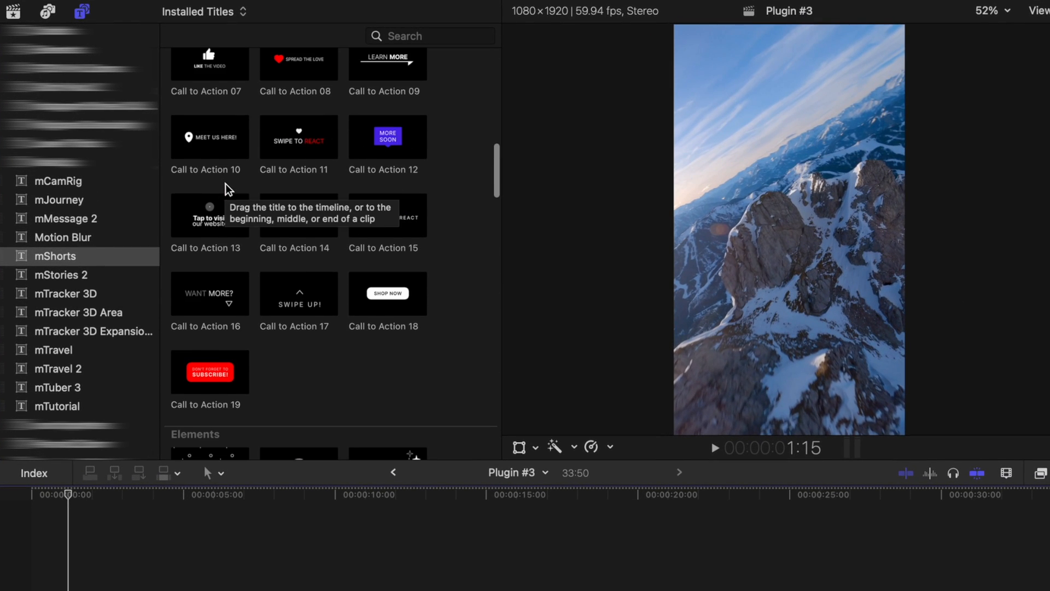
pyautogui.scroll(-3)
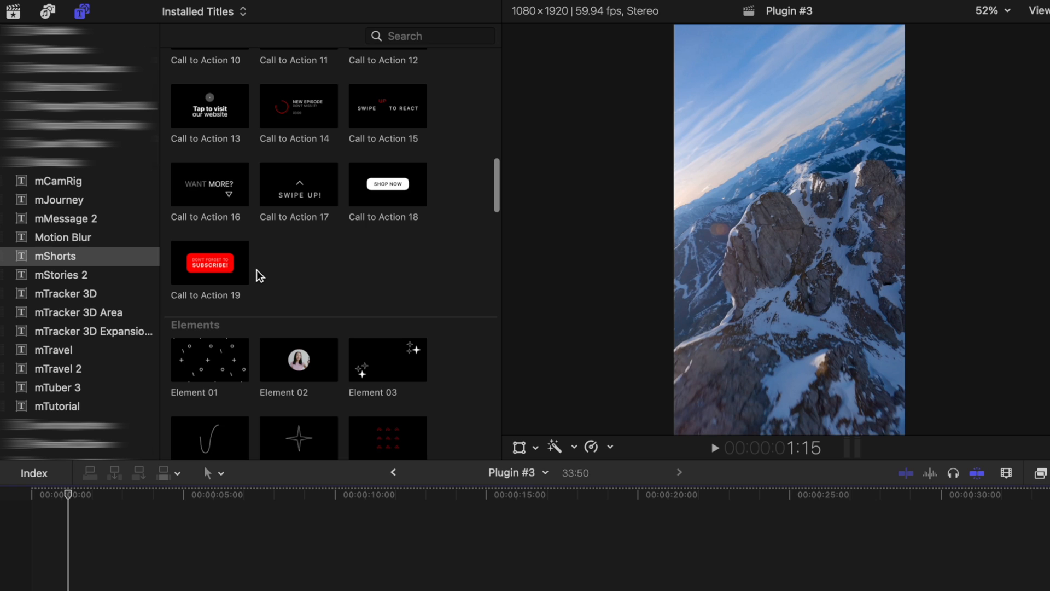
pyautogui.scroll(-3)
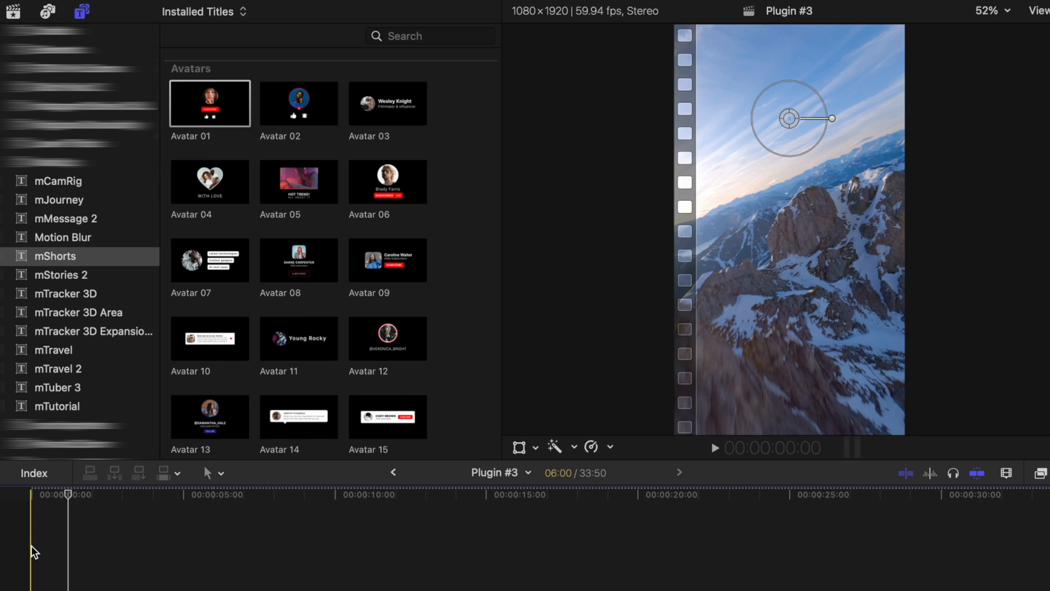
pyautogui.click(714, 447)
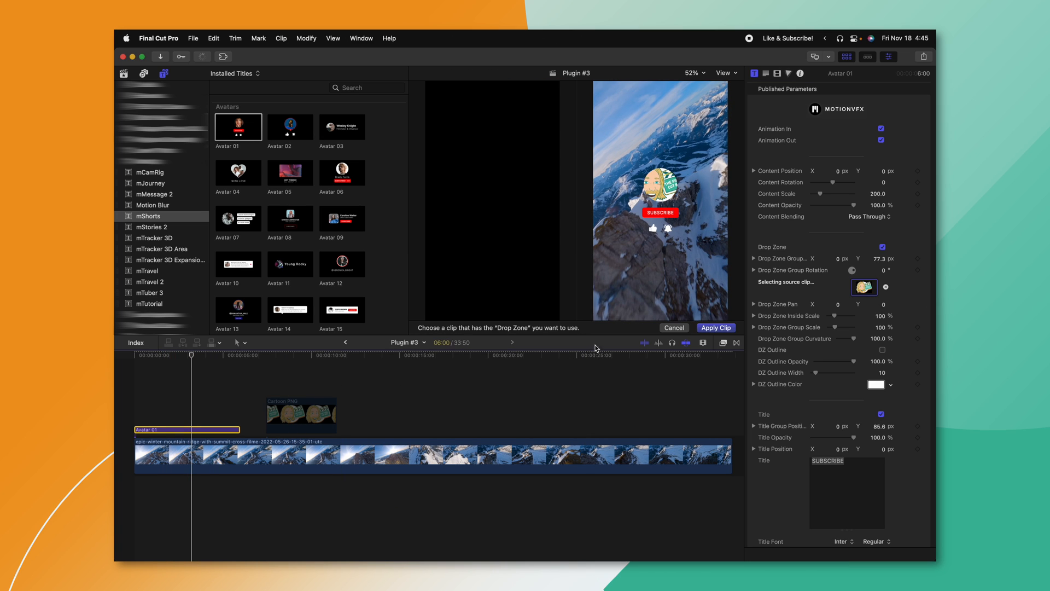
pyautogui.click(715, 327)
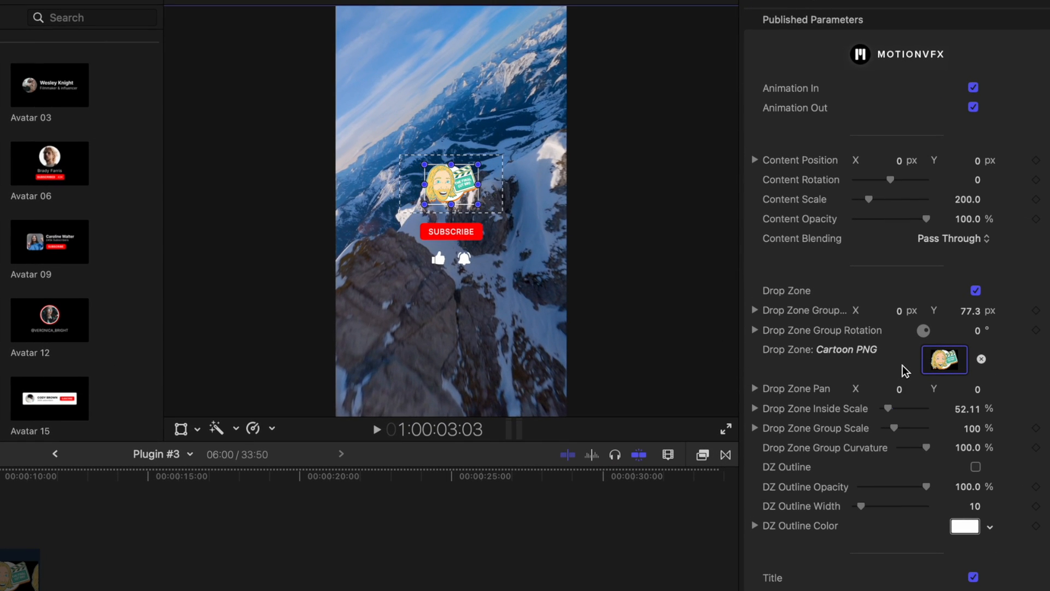
pyautogui.moveTo(920, 428); pyautogui.dragTo(904, 428)
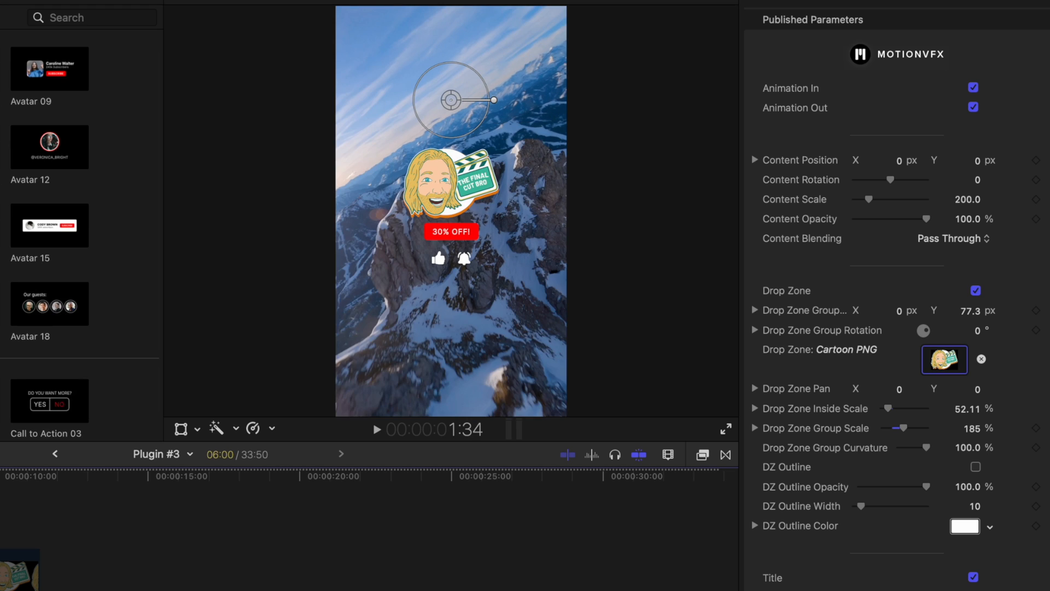
pyautogui.scroll(-3)
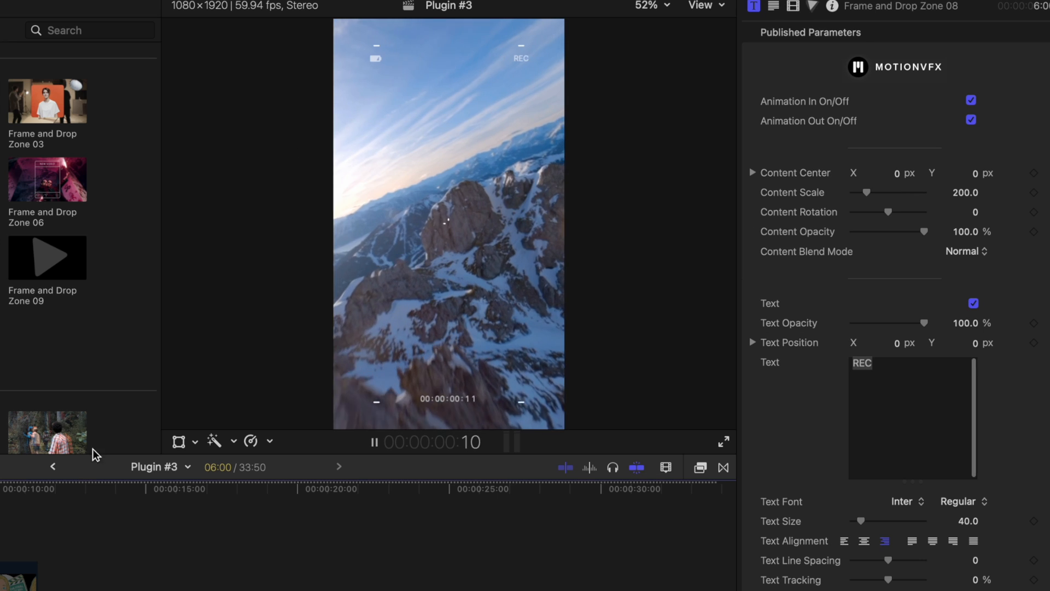
# Inspect the REC frame overlay on the mountain shot and choose the Duo Tones Shadows colour
pyautogui.click(373, 440)
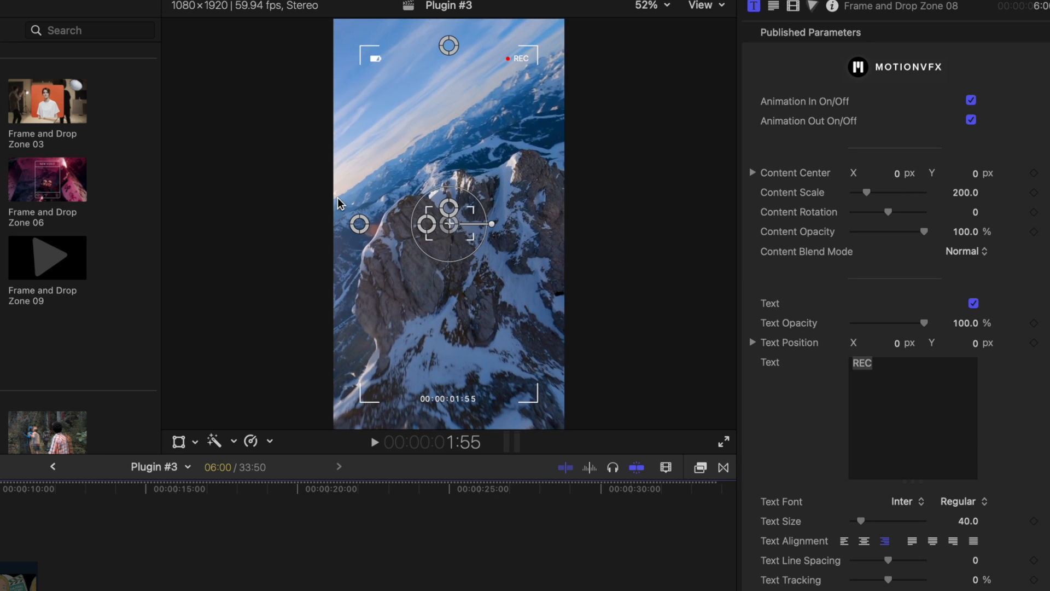
pyautogui.moveTo(359, 223); pyautogui.dragTo(325, 225)
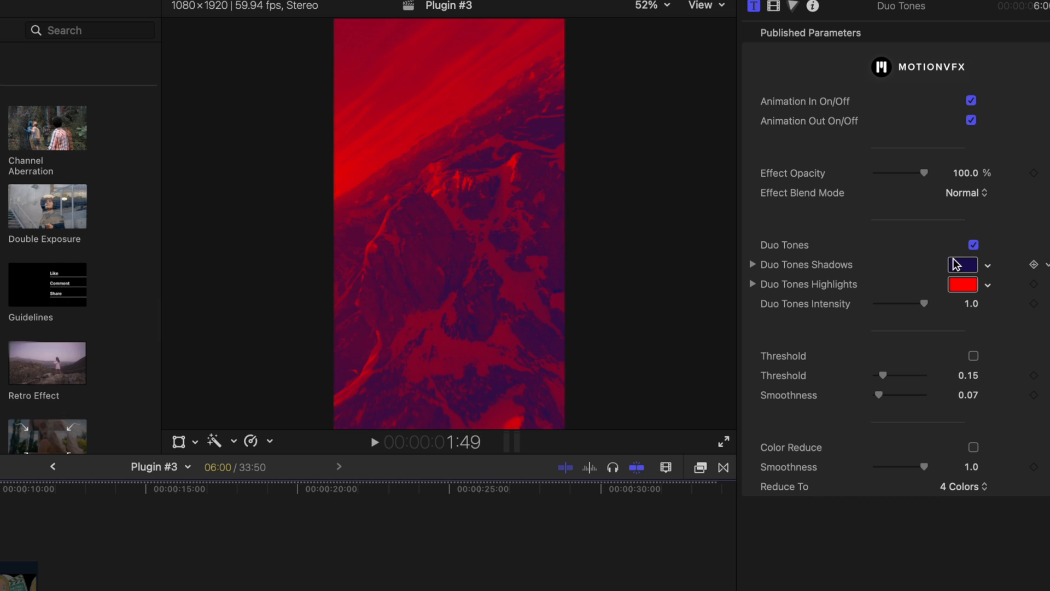
pyautogui.click(963, 263)
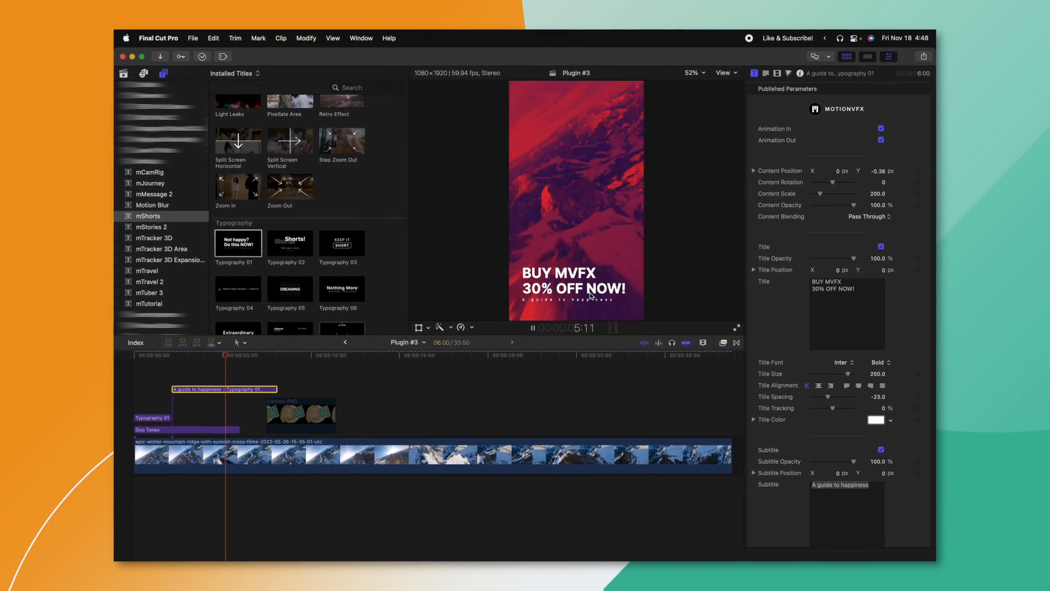
# Scroll the browser to the mShorts Typography 01 title for the BUY MVFX 30% OFF NOW! text
pyautogui.scroll(-3)
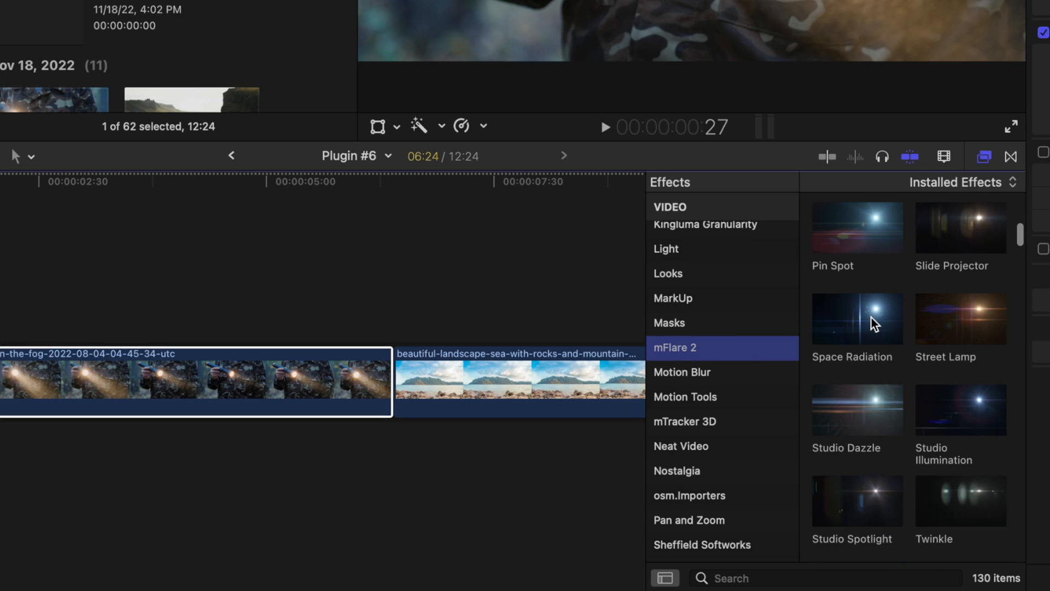
# Scroll the mFlare 2 effects and search the browser for 'beam'
pyautogui.scroll(-3)
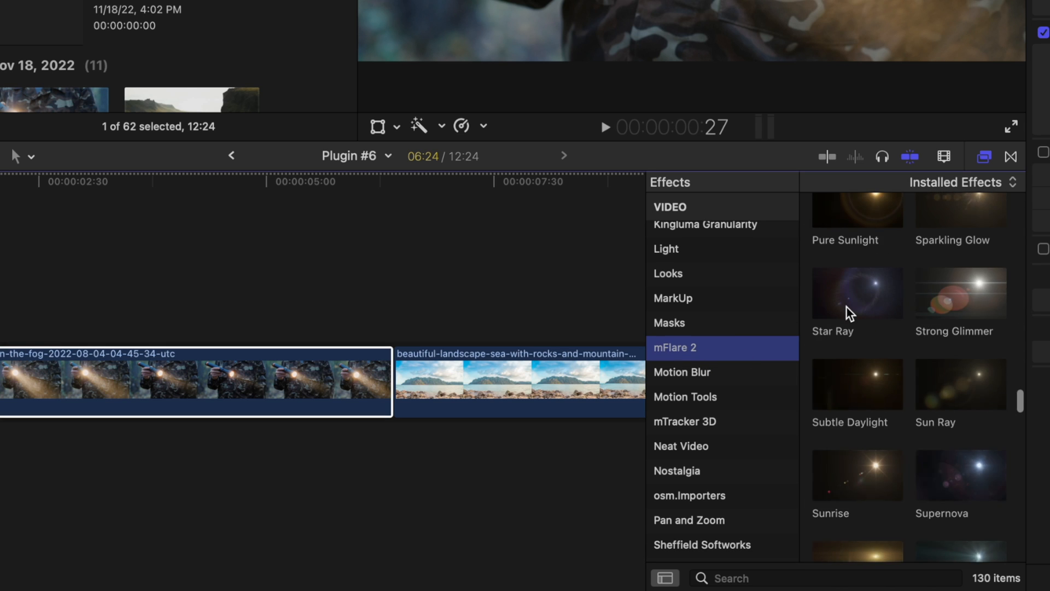
pyautogui.scroll(-3)
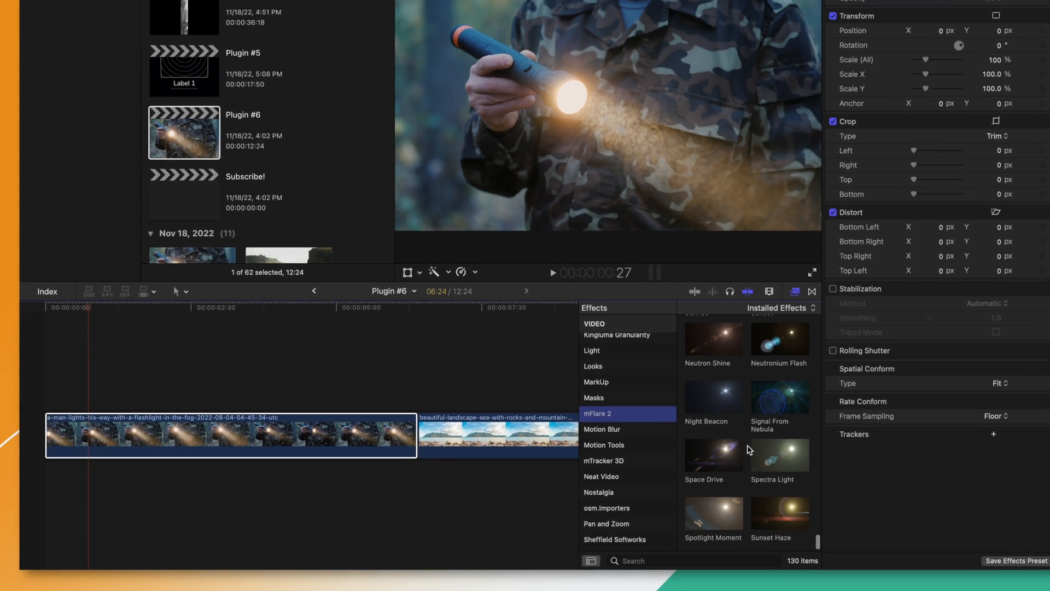
pyautogui.write('beam')
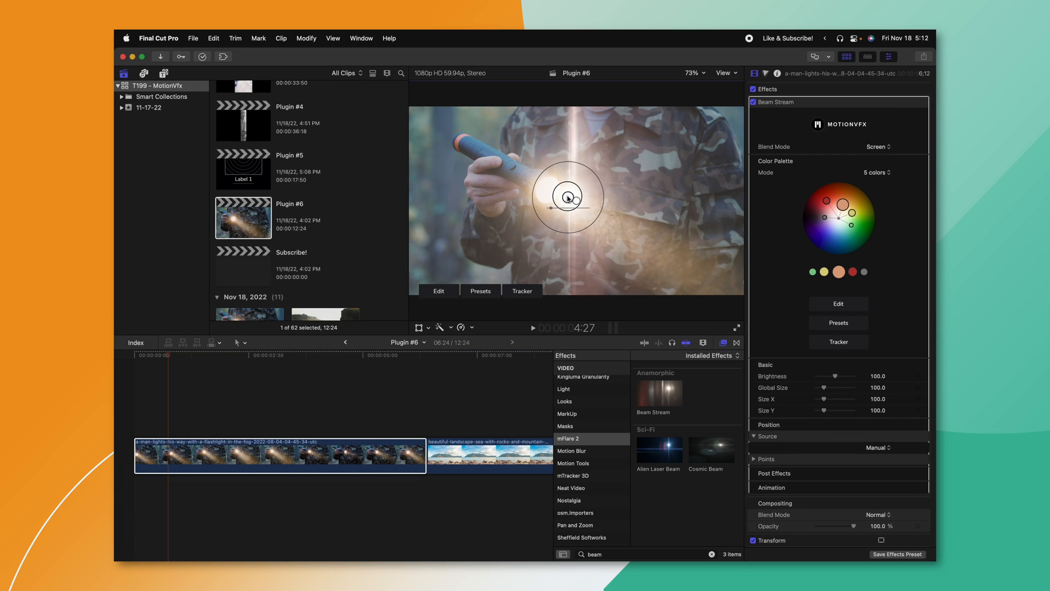
# Drag the Beam Stream flare's centre handle onto the flashlight's glowing bulb
pyautogui.moveTo(568, 195); pyautogui.dragTo(532, 201)
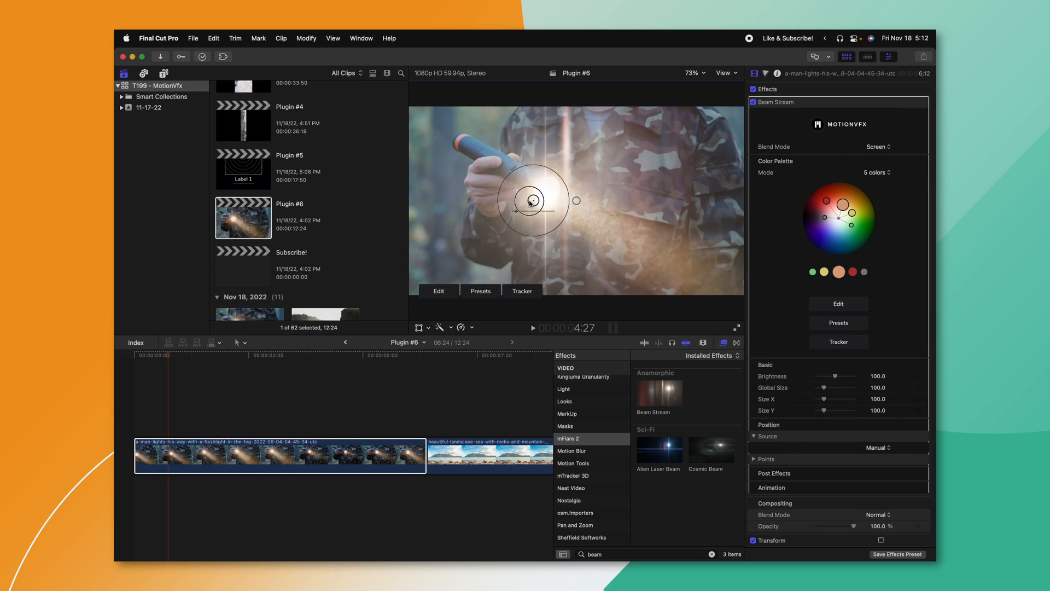
pyautogui.moveTo(532, 201); pyautogui.dragTo(496, 189)
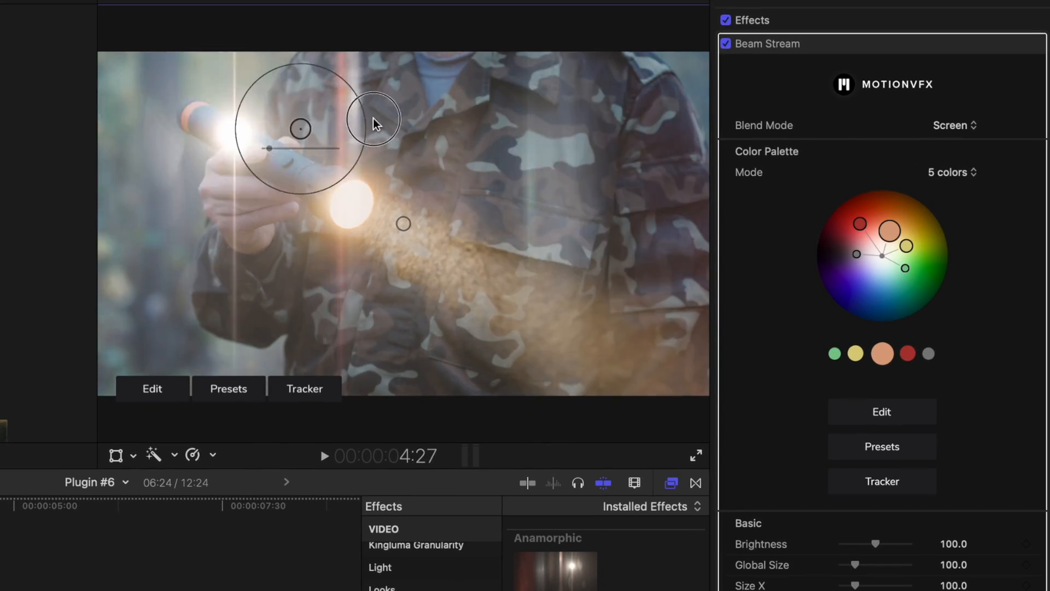
pyautogui.moveTo(374, 120); pyautogui.dragTo(328, 181)
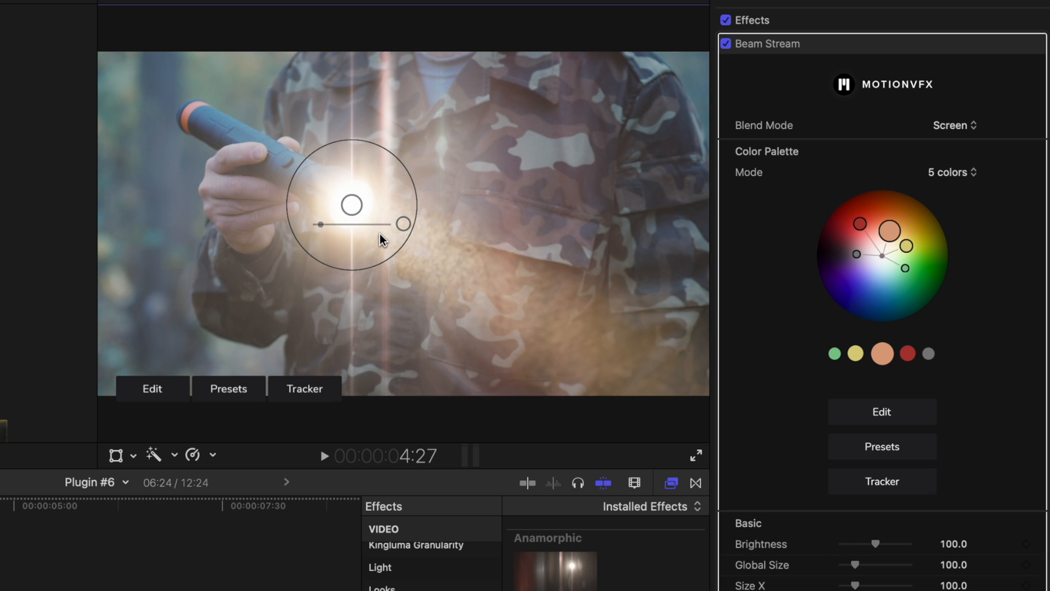
pyautogui.moveTo(379, 243)
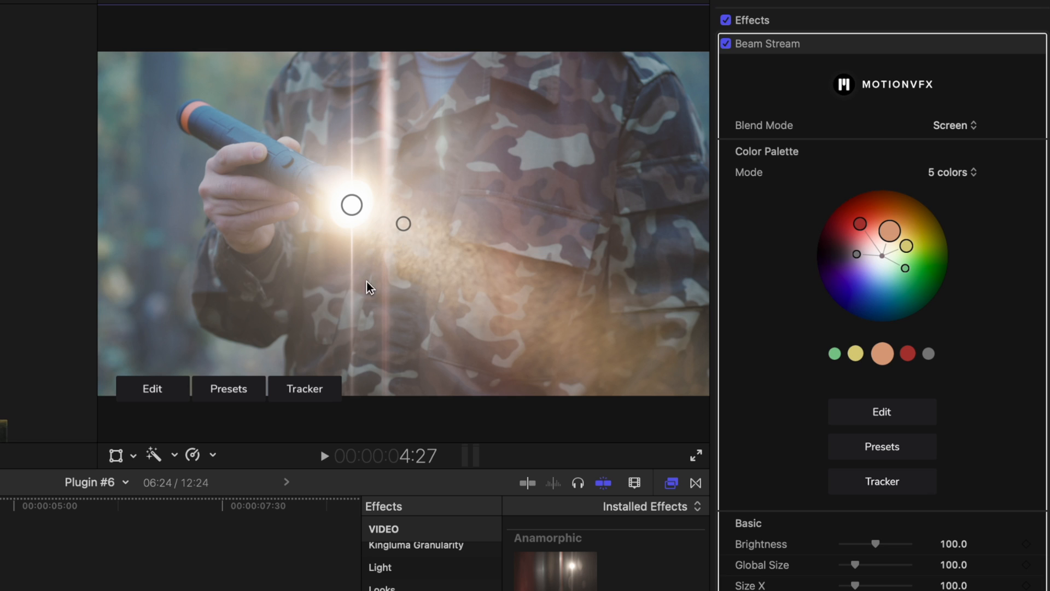
pyautogui.click(304, 388)
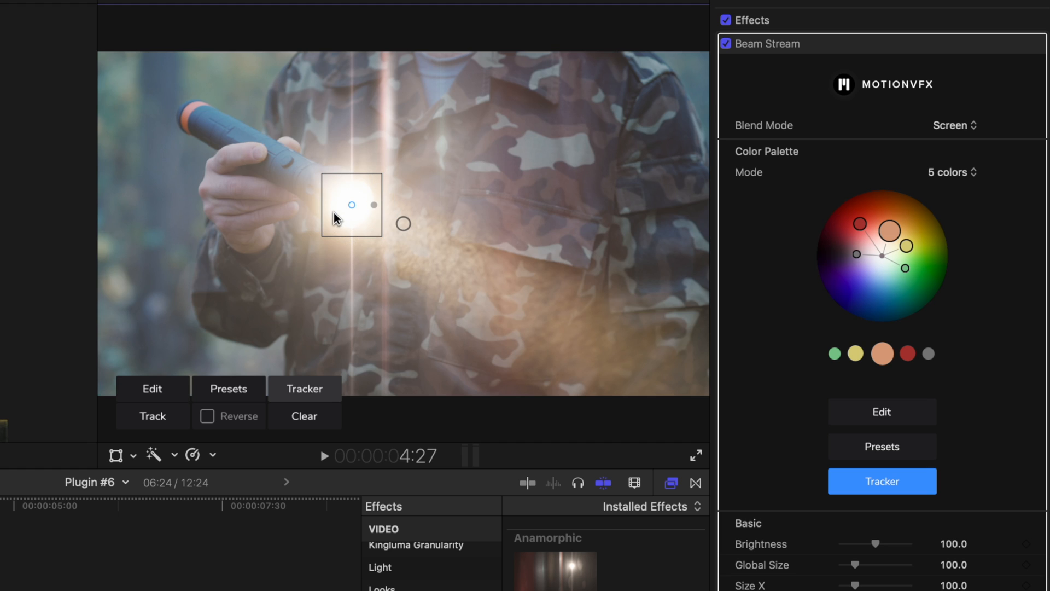
# Track the flare to the flashlight bulb forwards, then with Reverse enabled backwards
pyautogui.click(152, 416)
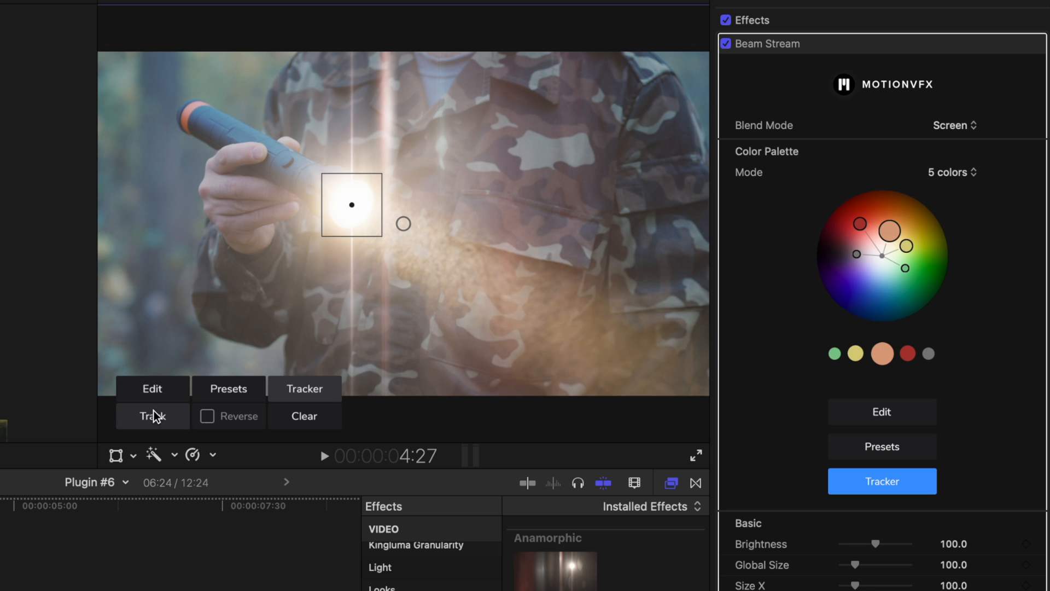
pyautogui.click(152, 416)
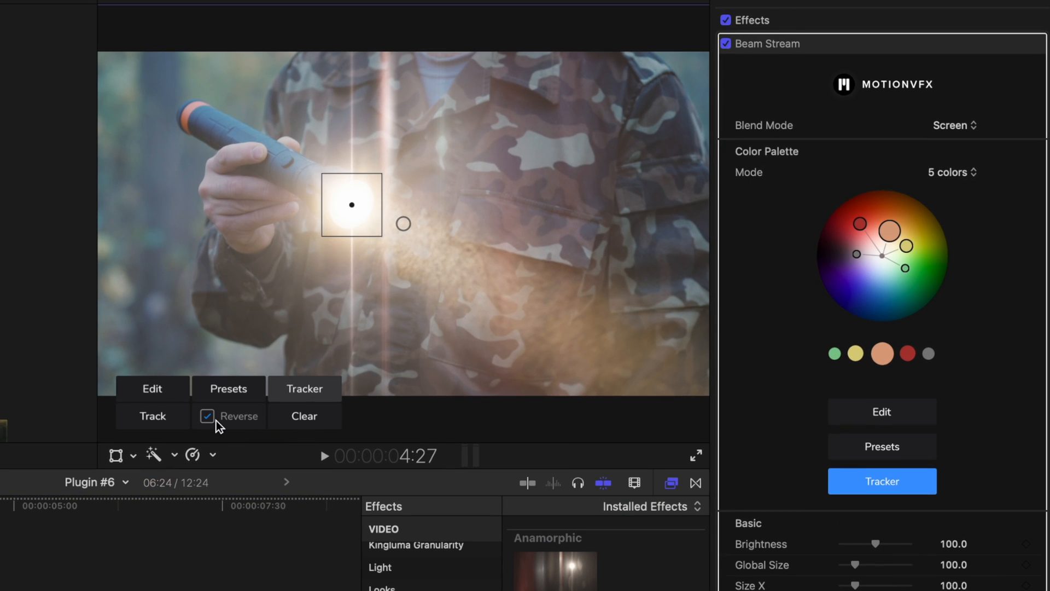
pyautogui.click(154, 416)
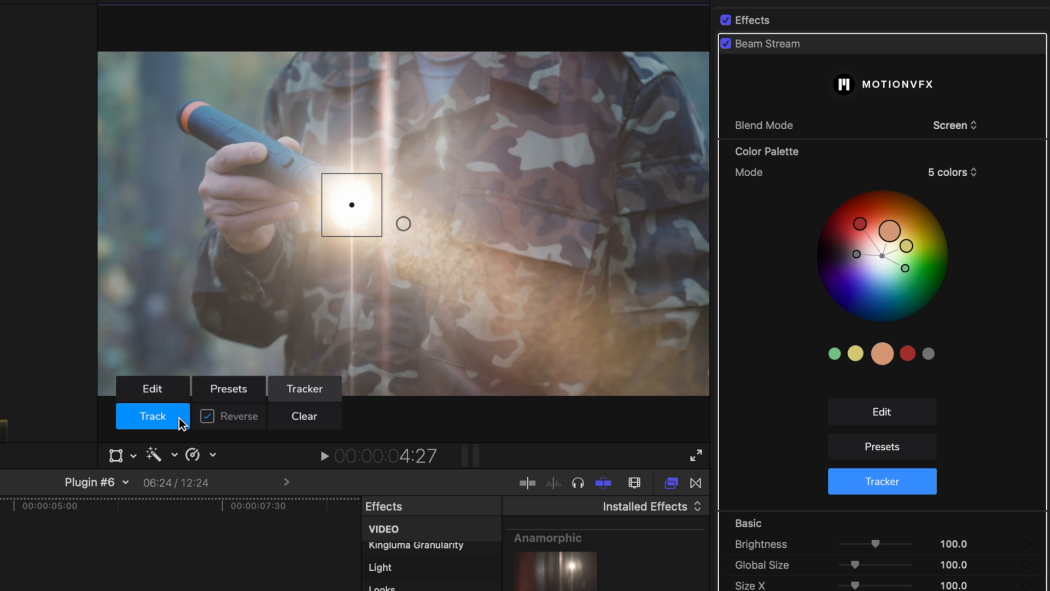
pyautogui.click(153, 416)
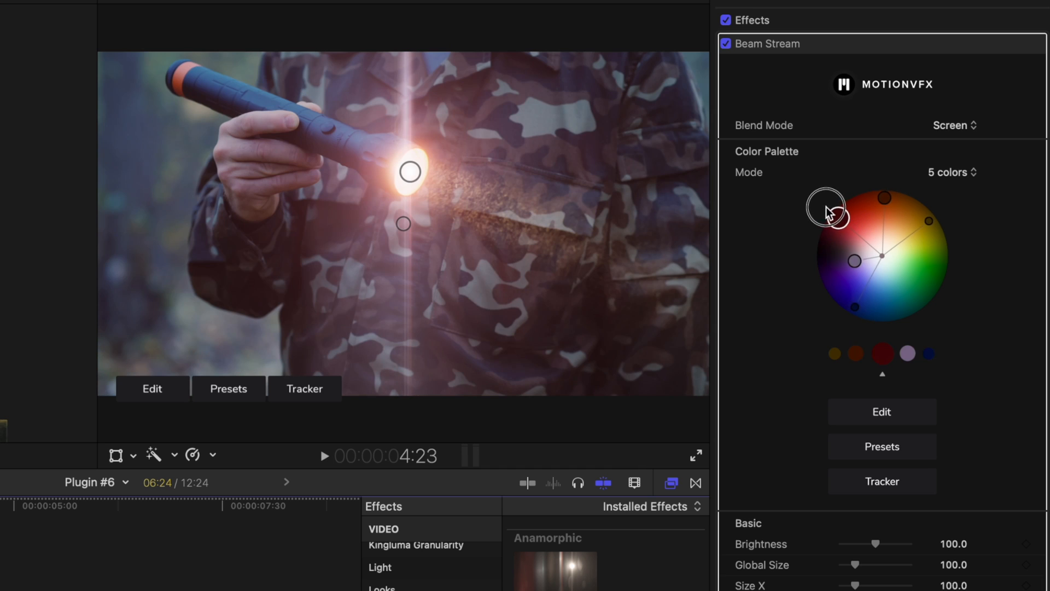
# Rotate the flare's Color Palette wheel to a warm golden yellow
pyautogui.moveTo(826, 205); pyautogui.dragTo(932, 231)
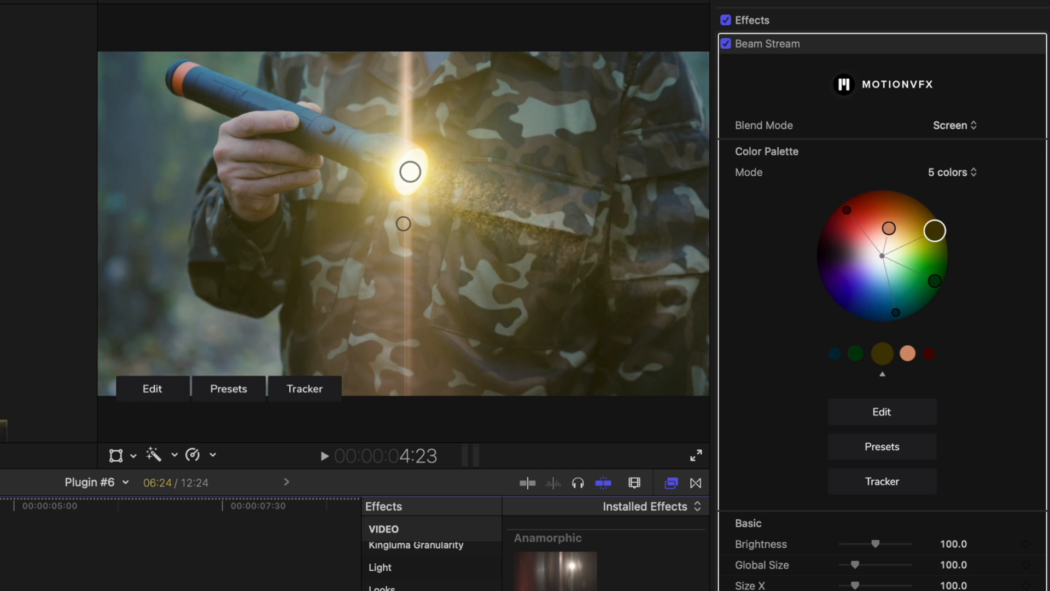
pyautogui.moveTo(935, 230); pyautogui.dragTo(883, 314)
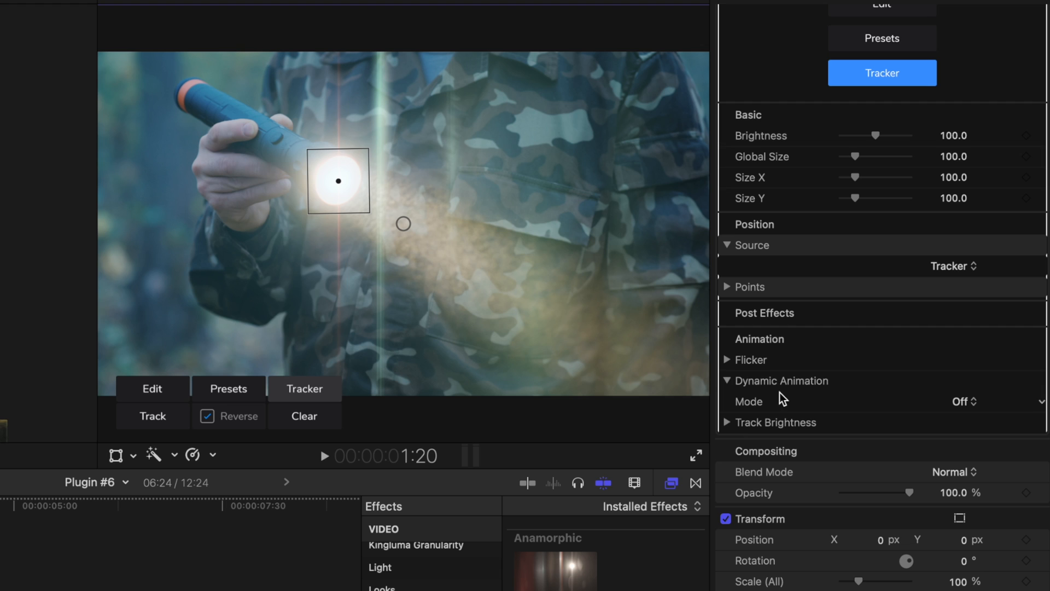
pyautogui.moveTo(954, 392)
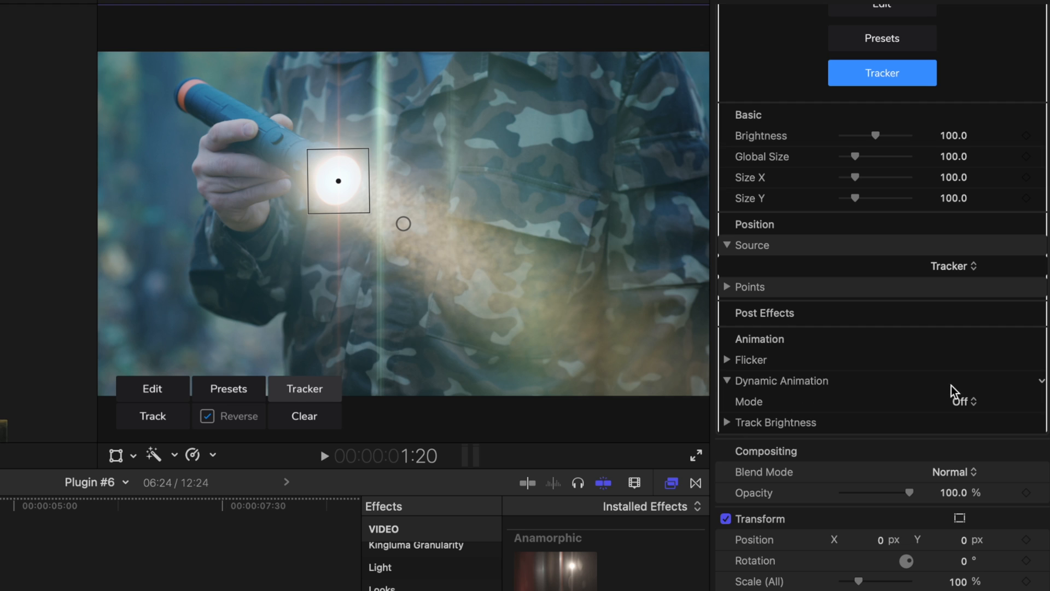
# Set Dynamic Animation Mode to On Border and place the fade border beside the flashlight
pyautogui.click(962, 401)
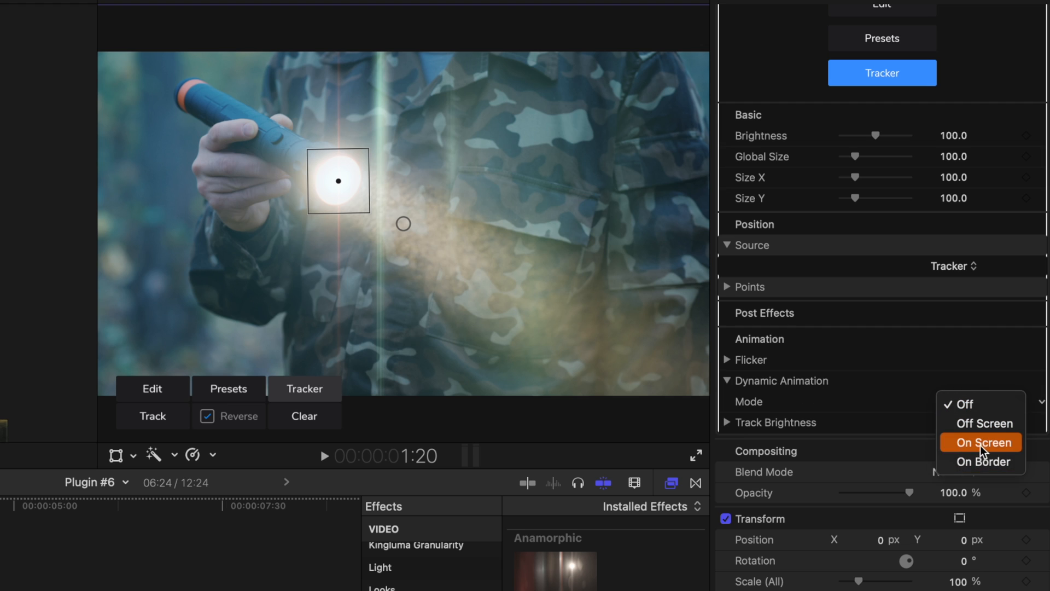
pyautogui.click(980, 462)
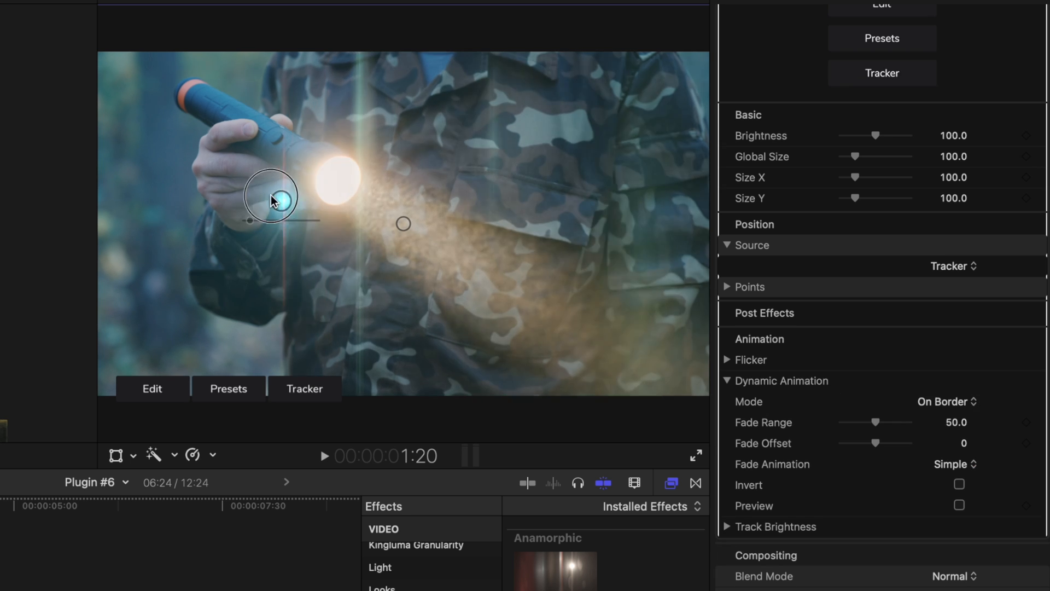
pyautogui.moveTo(272, 198); pyautogui.dragTo(262, 184)
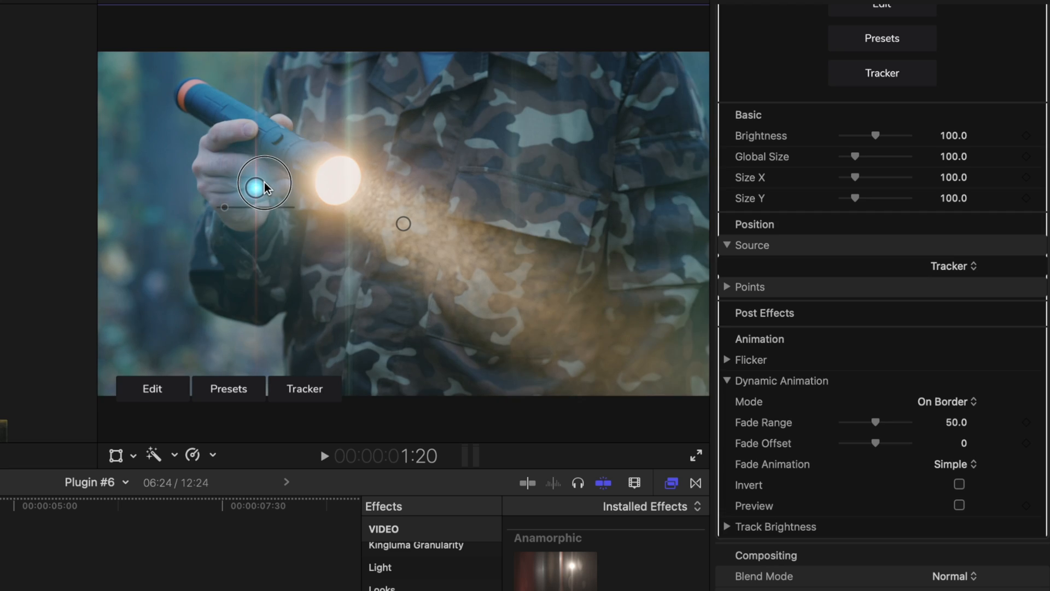